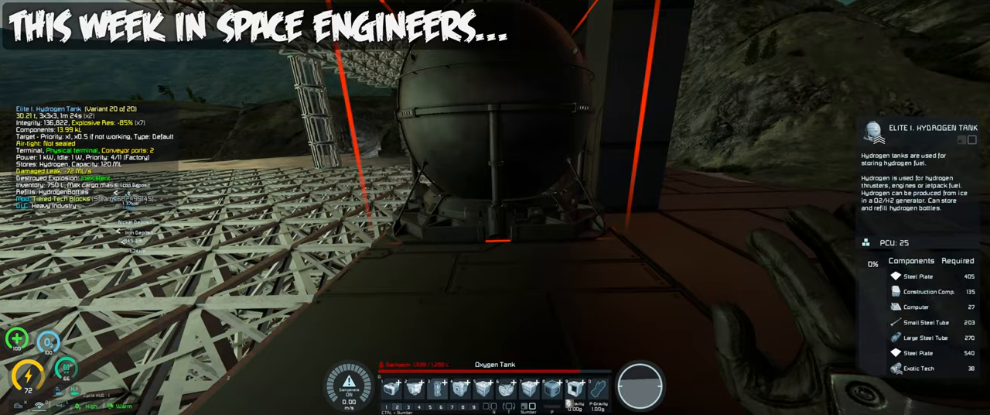
pyautogui.moveTo(495, 207)
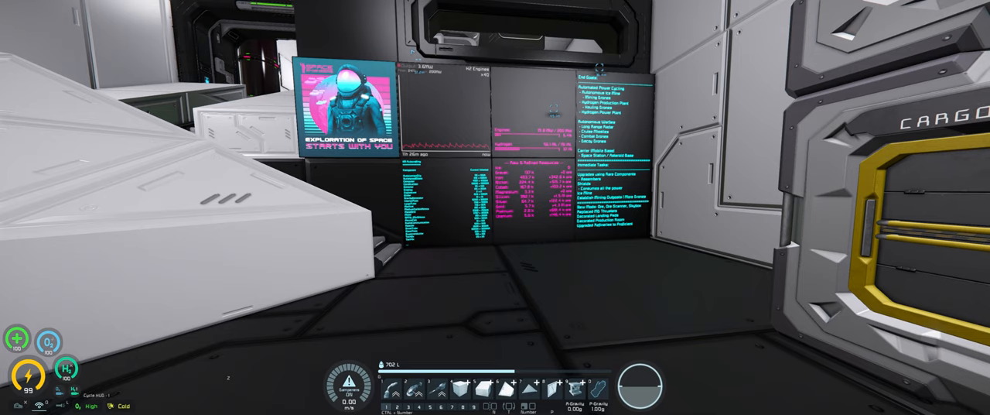
pyautogui.moveTo(495, 208)
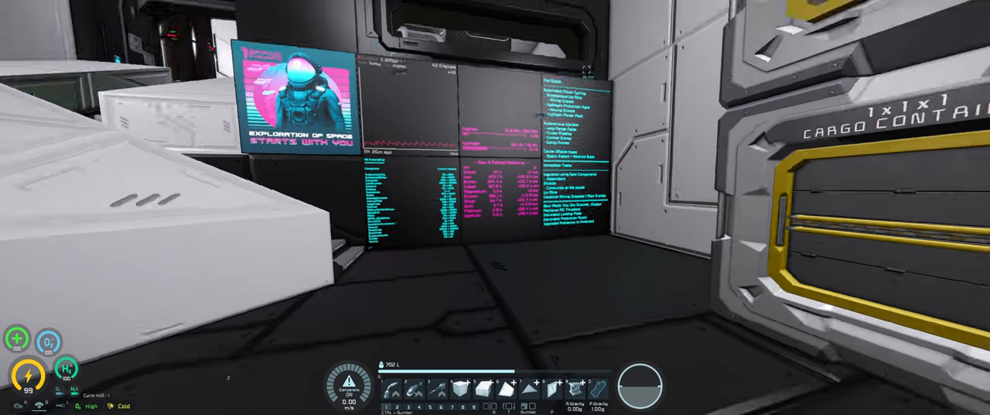
pyautogui.moveTo(495, 208)
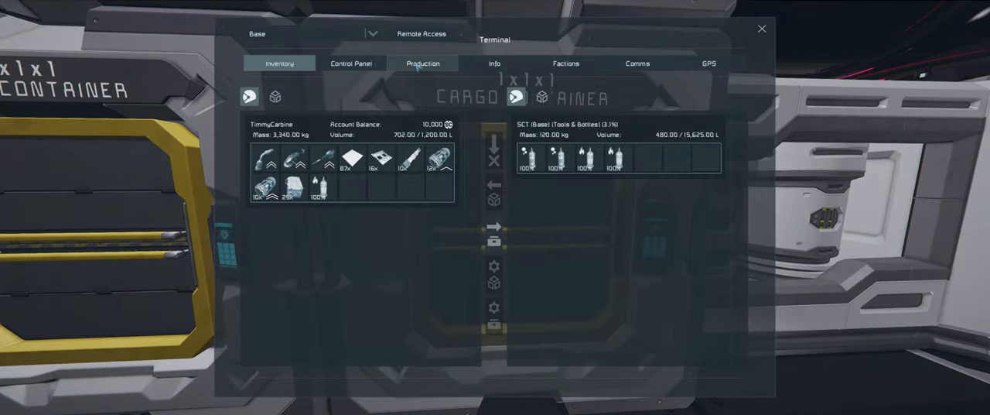
# Queue tools in Industrial Assembler 1 from the Tools category, then browse the Components blueprints
pyautogui.click(423, 63)
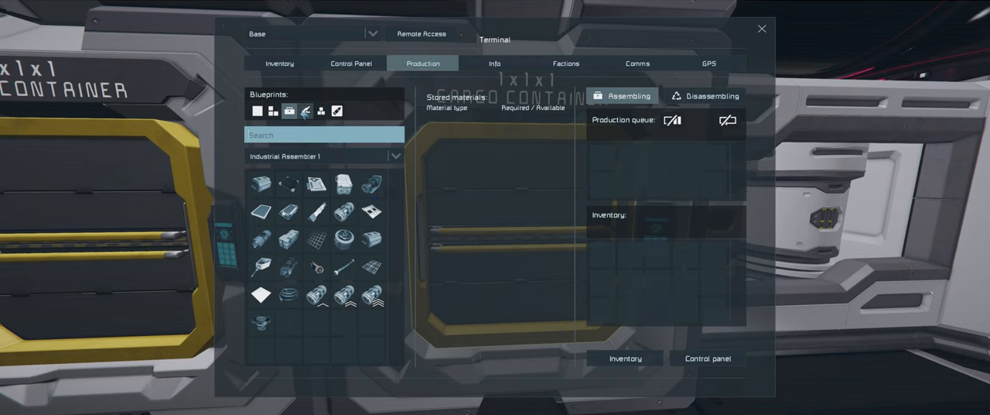
pyautogui.click(304, 111)
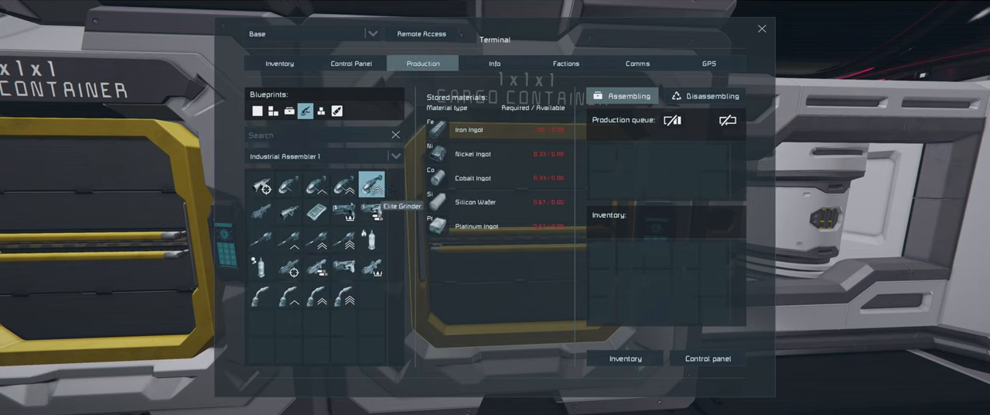
pyautogui.click(372, 238)
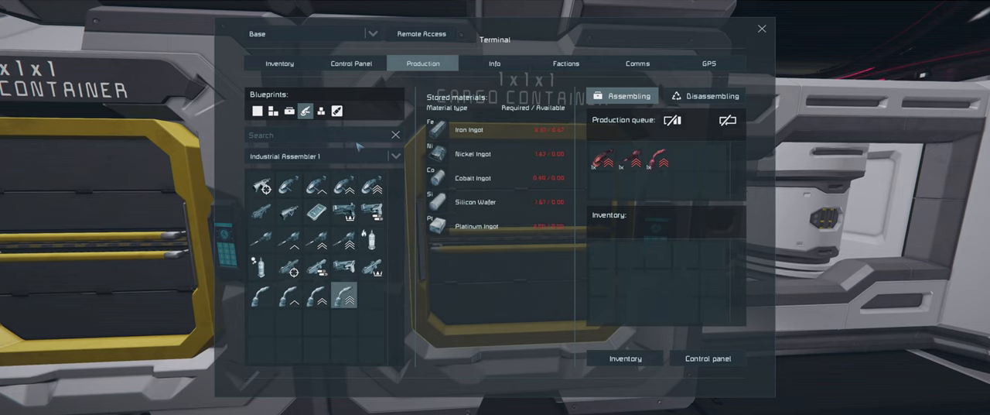
pyautogui.moveTo(289, 111)
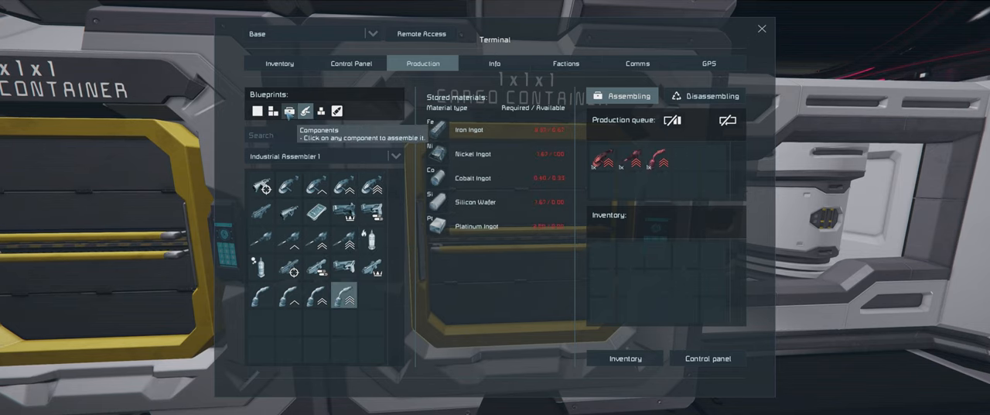
pyautogui.click(289, 111)
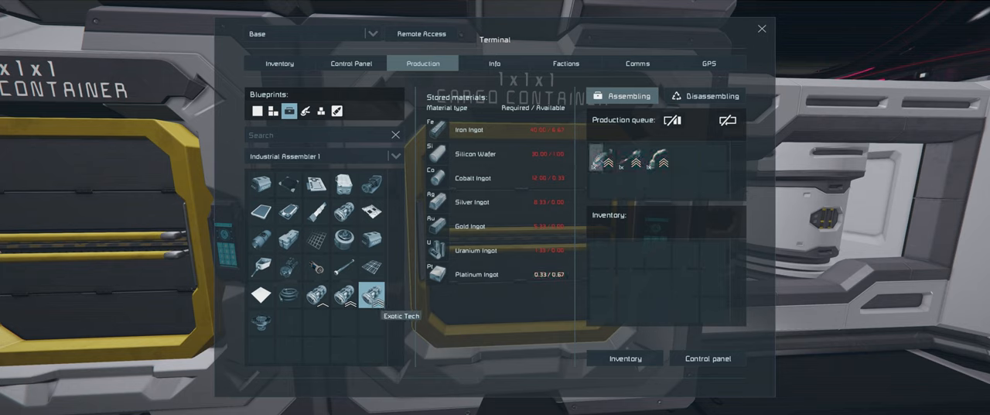
pyautogui.click(372, 295)
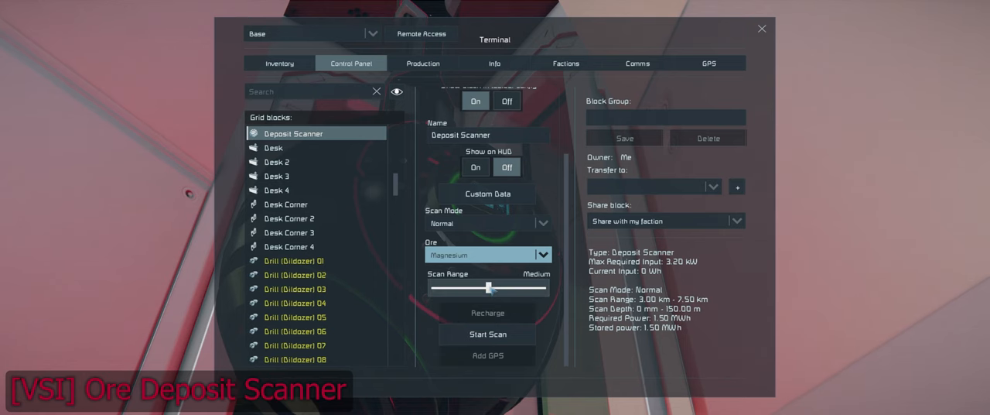
# Put the Deposit Scanner in Deep scan mode and drag the range through Short and Medium to Long
pyautogui.click(543, 223)
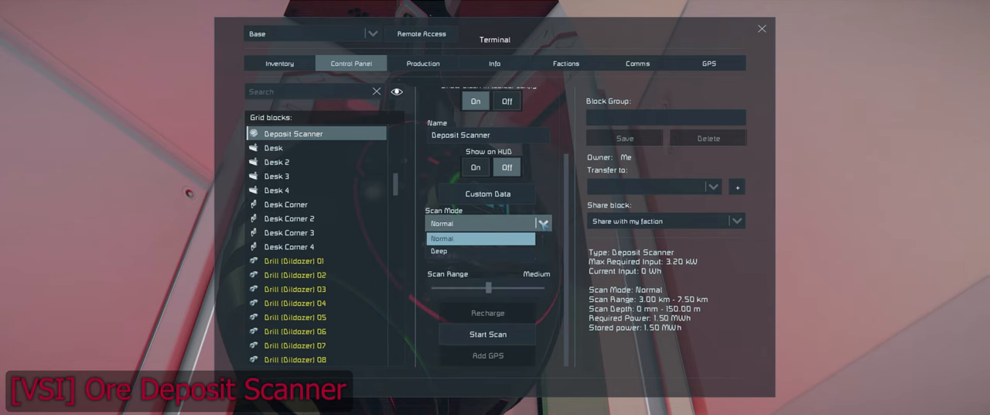
pyautogui.click(439, 251)
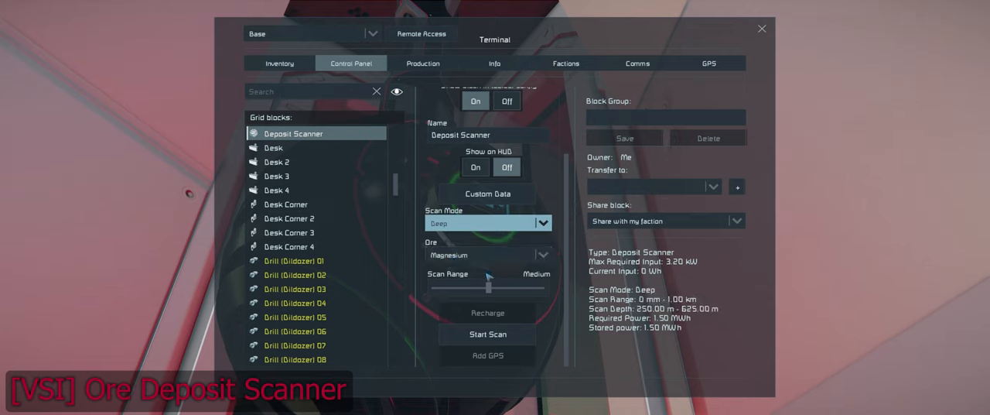
pyautogui.moveTo(487, 287); pyautogui.dragTo(488, 287)
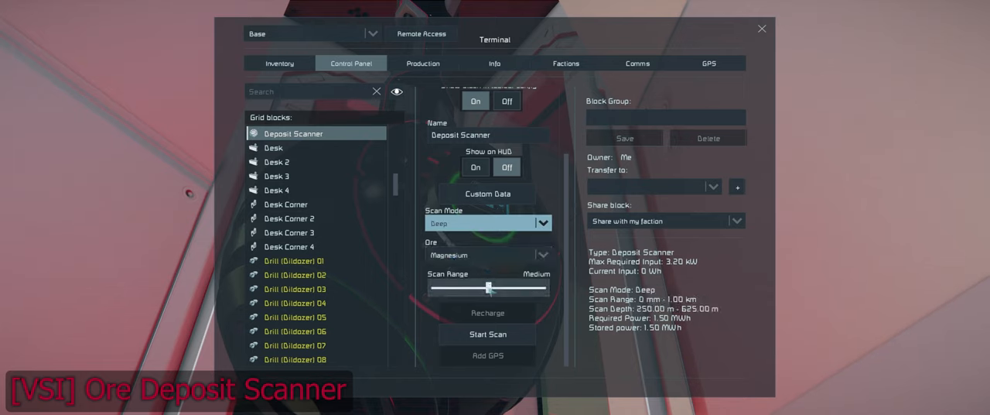
pyautogui.moveTo(489, 288); pyautogui.dragTo(464, 288)
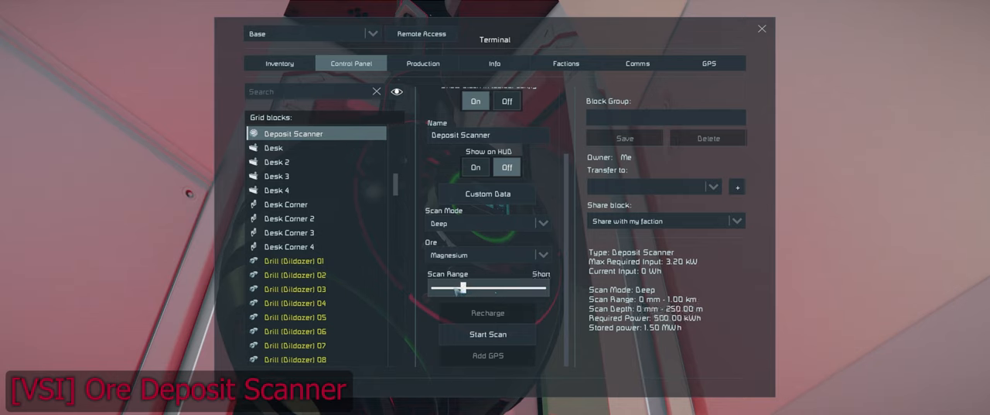
pyautogui.moveTo(436, 288); pyautogui.dragTo(503, 288)
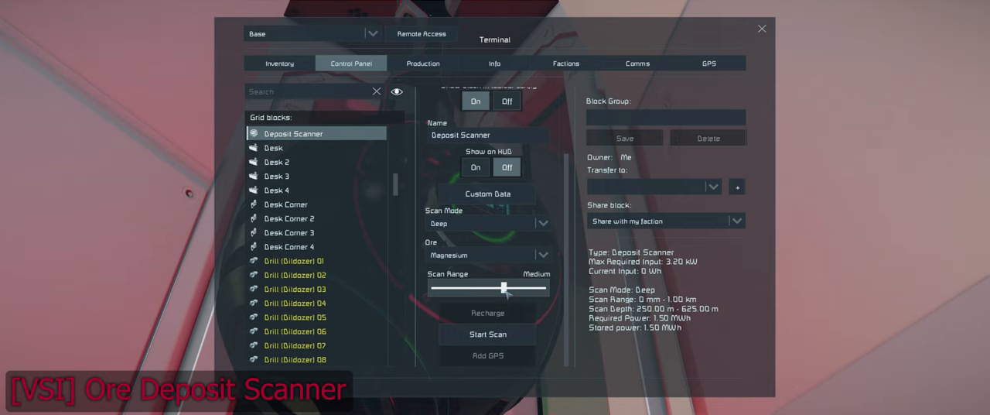
pyautogui.moveTo(503, 287); pyautogui.dragTo(549, 287)
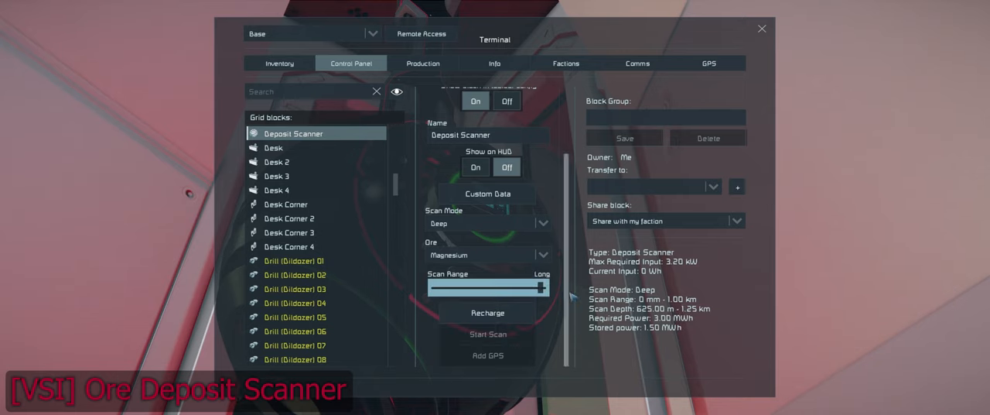
pyautogui.click(544, 223)
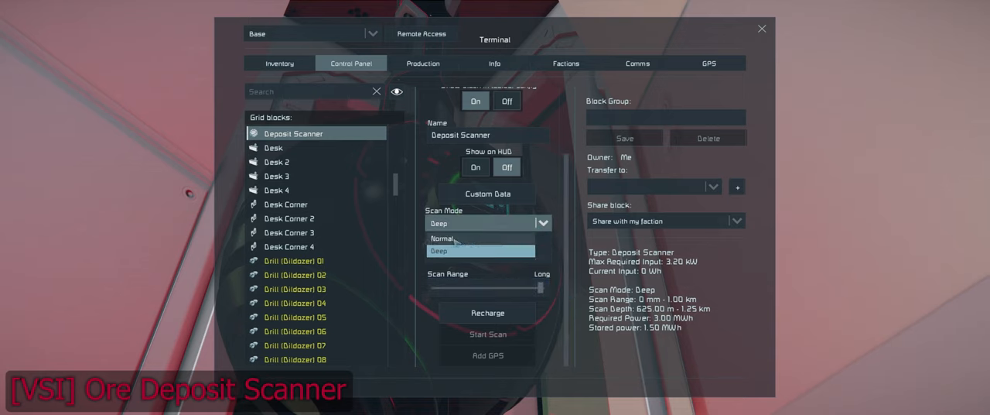
pyautogui.click(441, 238)
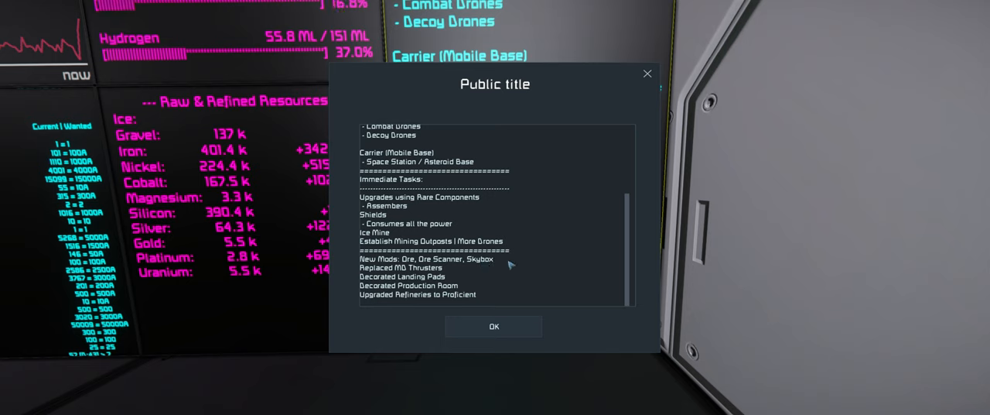
# Open the wall LCD panel's Public title text to read the immediate tasks list
pyautogui.click(493, 326)
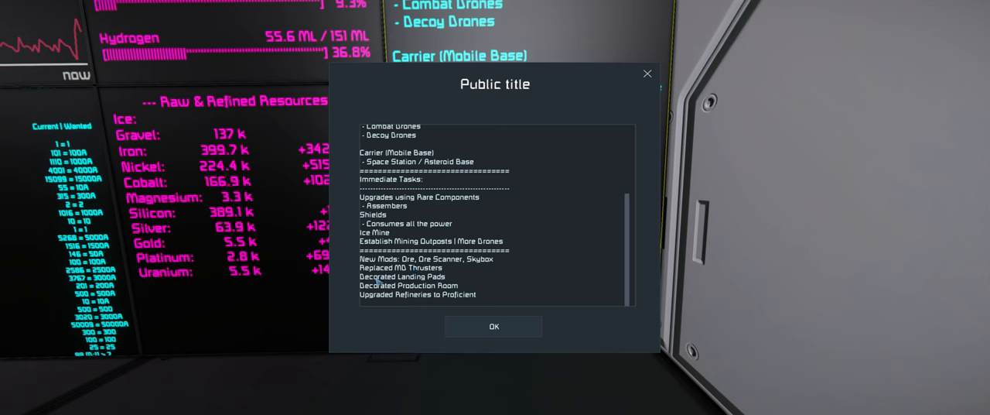
# Confirm the Public title dialog with OK so the wall panel shows the tasks
pyautogui.click(494, 326)
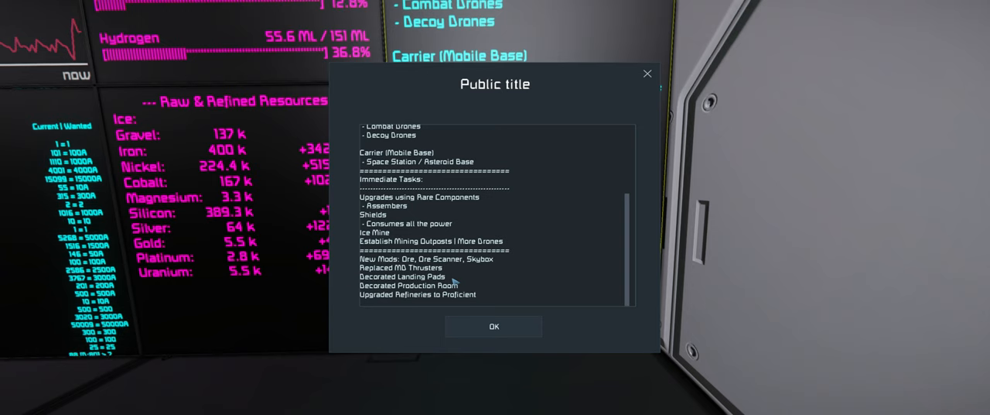
pyautogui.click(493, 326)
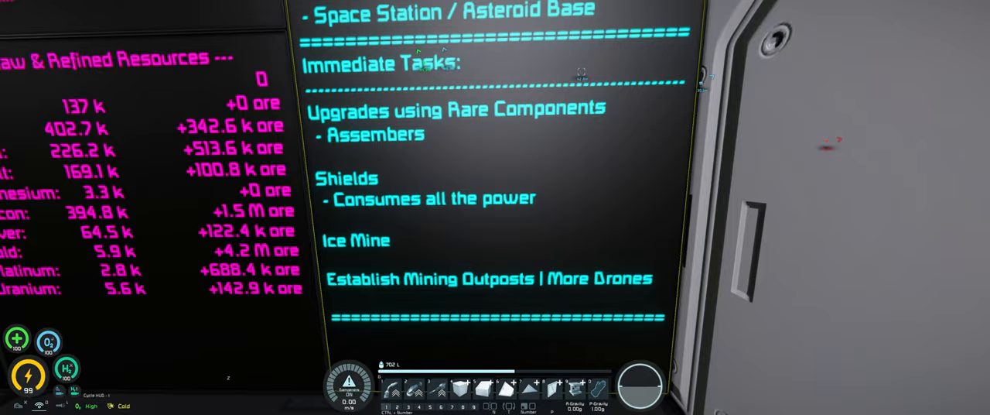
# Exit the menu and walk out of the production room onto the landing pad
pyautogui.press('Escape')
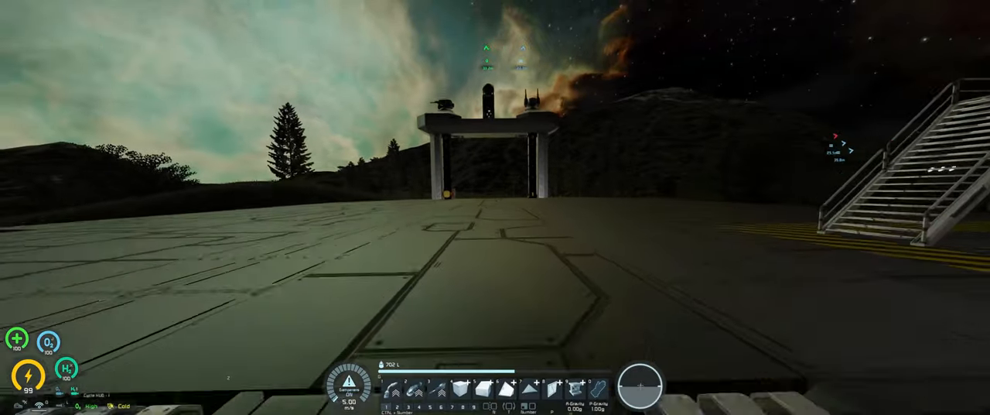
pyautogui.moveTo(495, 207)
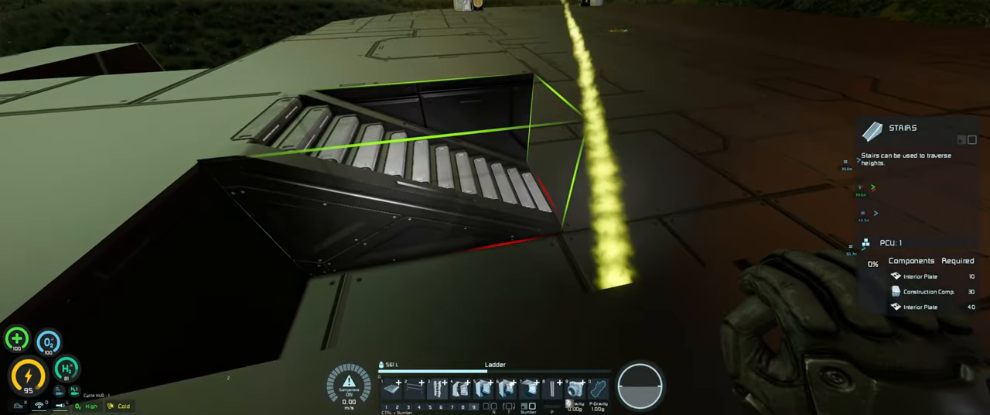
pyautogui.moveTo(495, 207)
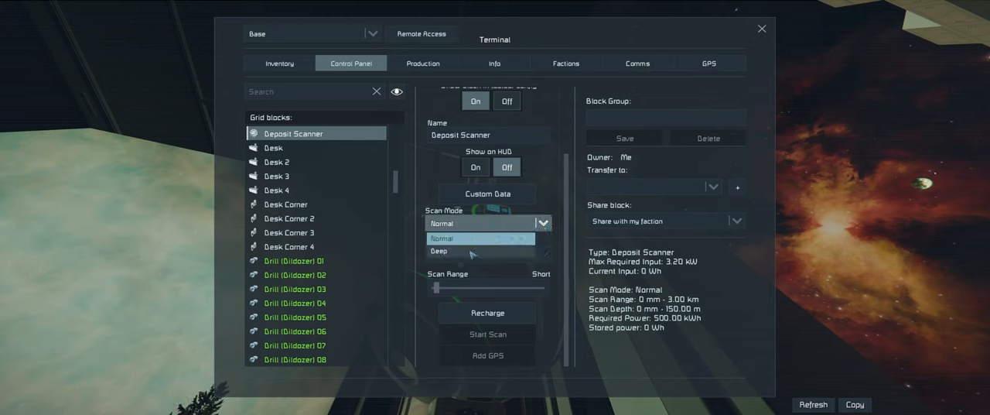
# Switch the Deposit Scanner from Deep back to Normal and settle the range at Medium (3–7.5 km)
pyautogui.click(440, 251)
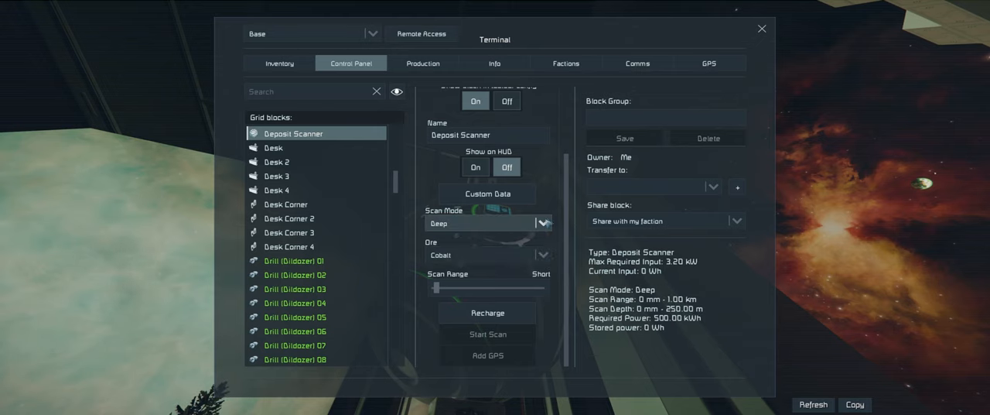
pyautogui.click(544, 223)
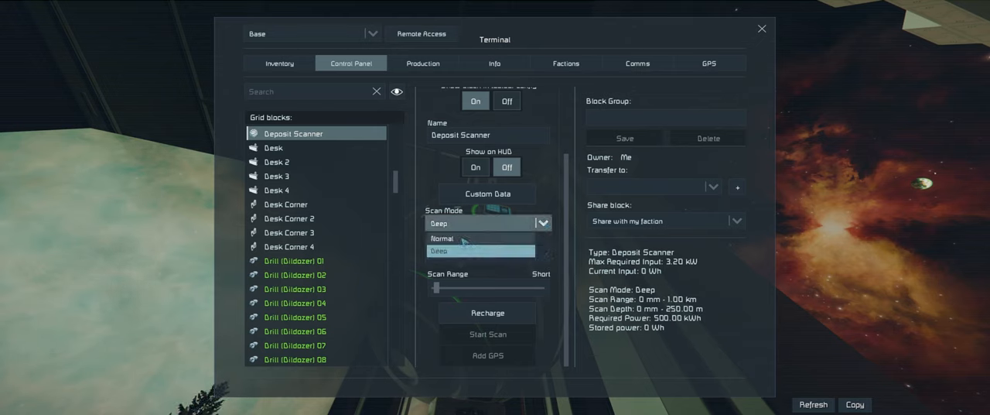
pyautogui.click(441, 237)
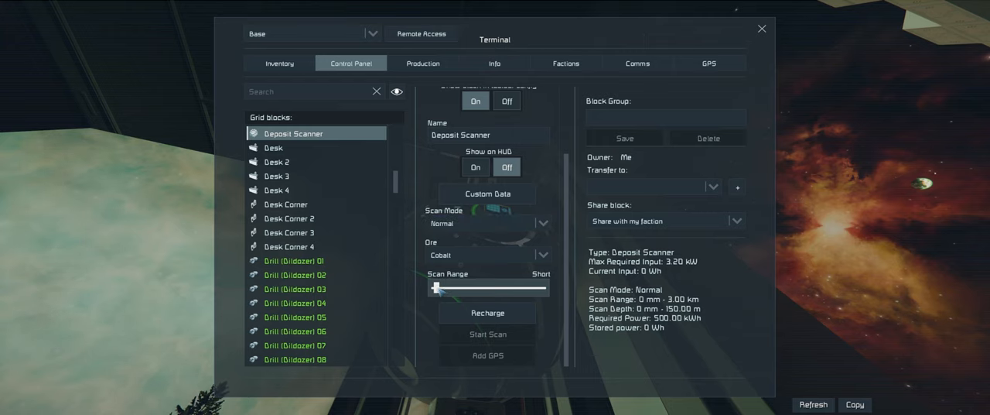
pyautogui.moveTo(437, 287); pyautogui.dragTo(461, 287)
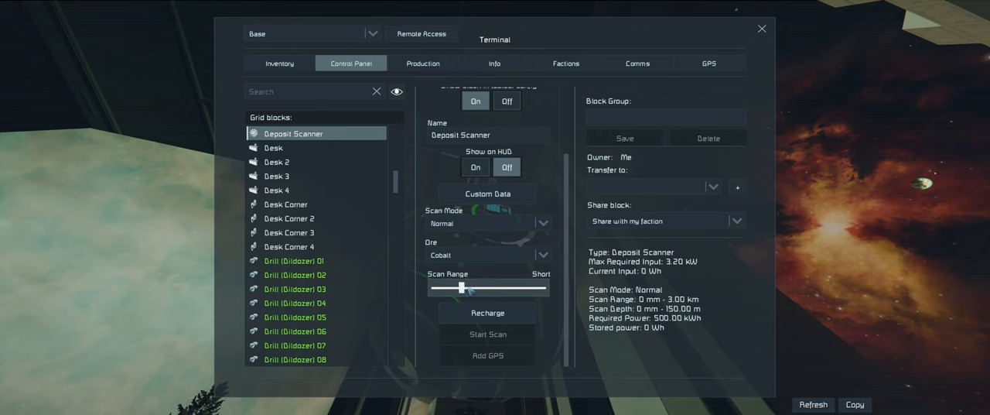
pyautogui.moveTo(447, 288); pyautogui.dragTo(487, 288)
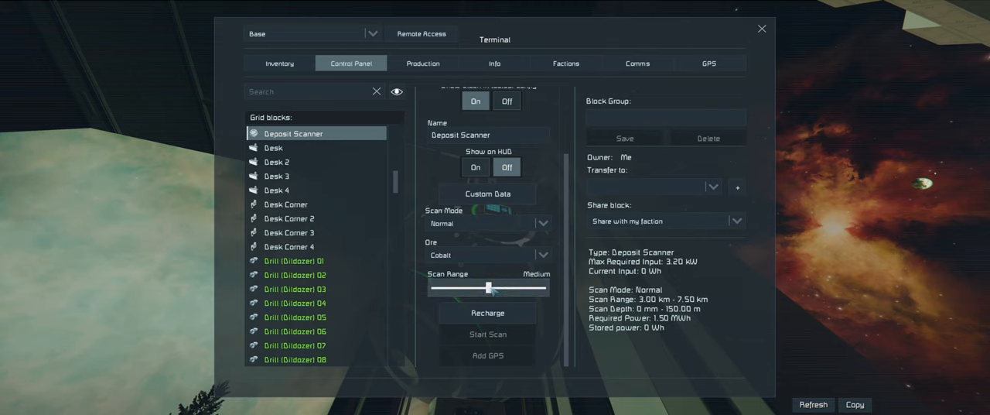
pyautogui.moveTo(491, 288); pyautogui.dragTo(539, 288)
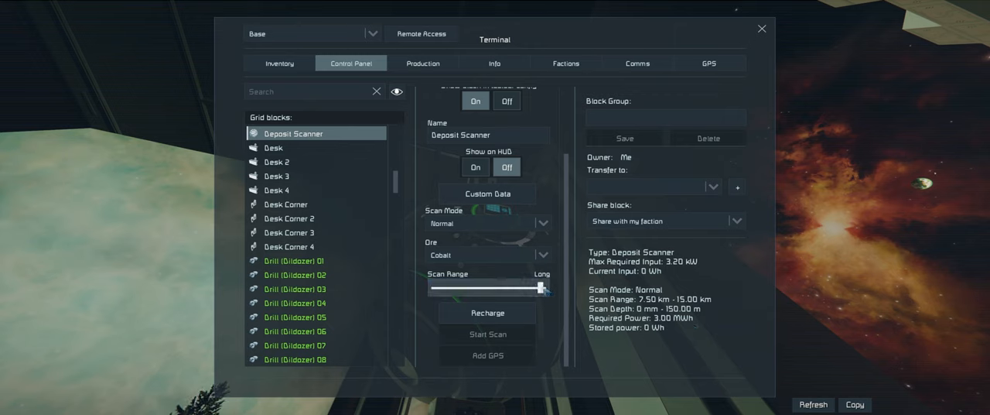
pyautogui.moveTo(542, 287); pyautogui.dragTo(526, 287)
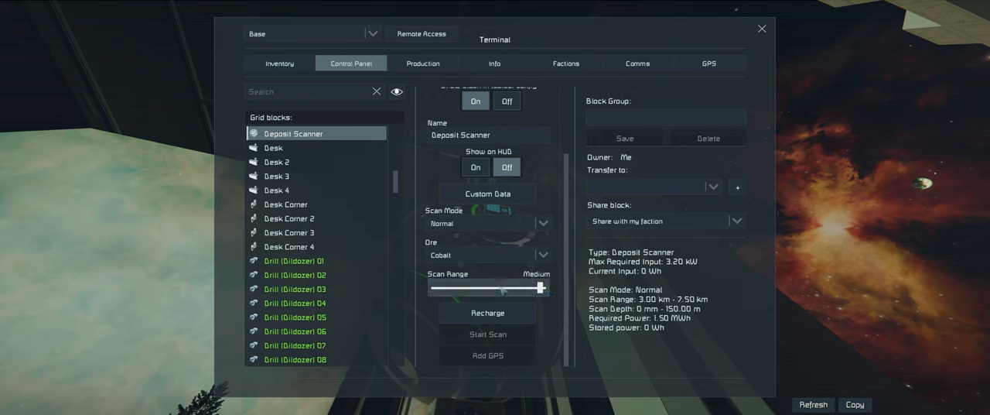
# Try Deep scan mode on the Deposit Scanner, raising the range through Medium to Long
pyautogui.click(546, 223)
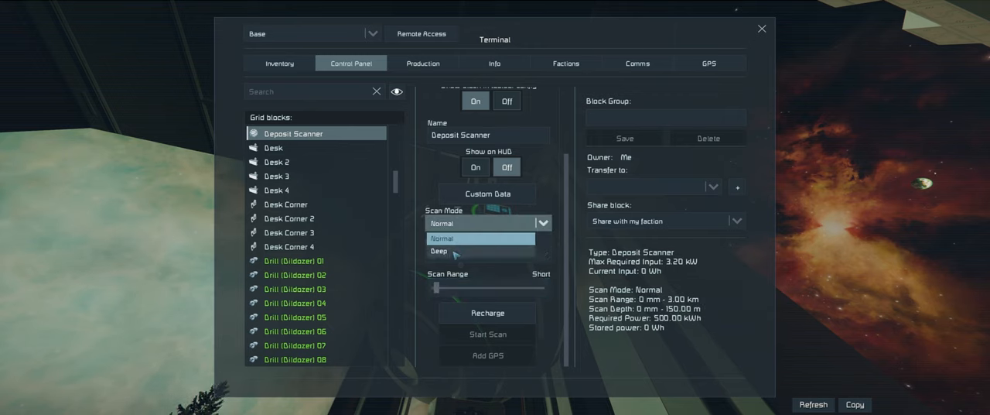
pyautogui.click(441, 250)
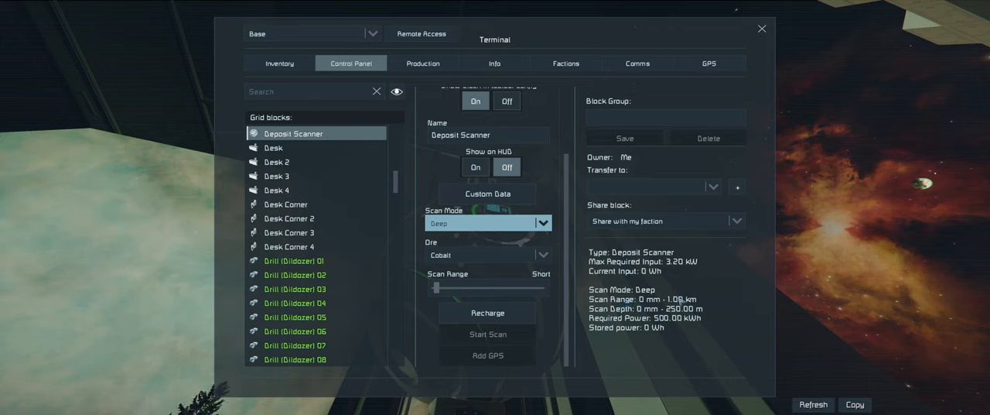
pyautogui.moveTo(476, 304)
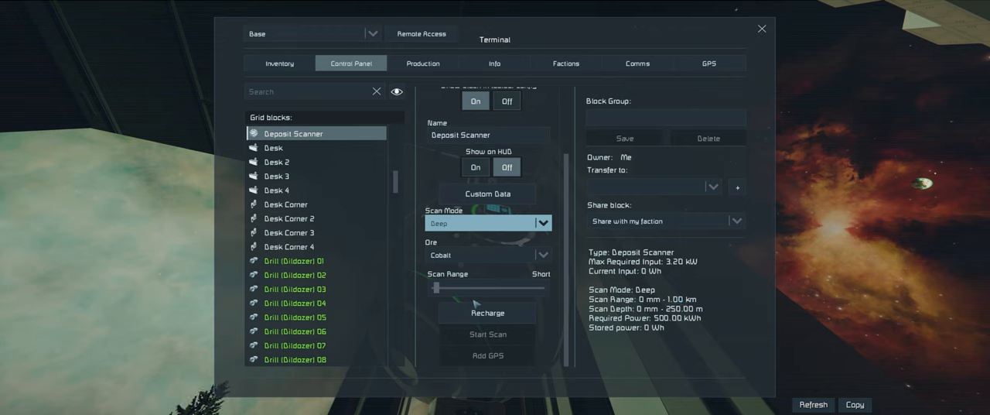
pyautogui.moveTo(437, 287); pyautogui.dragTo(487, 287)
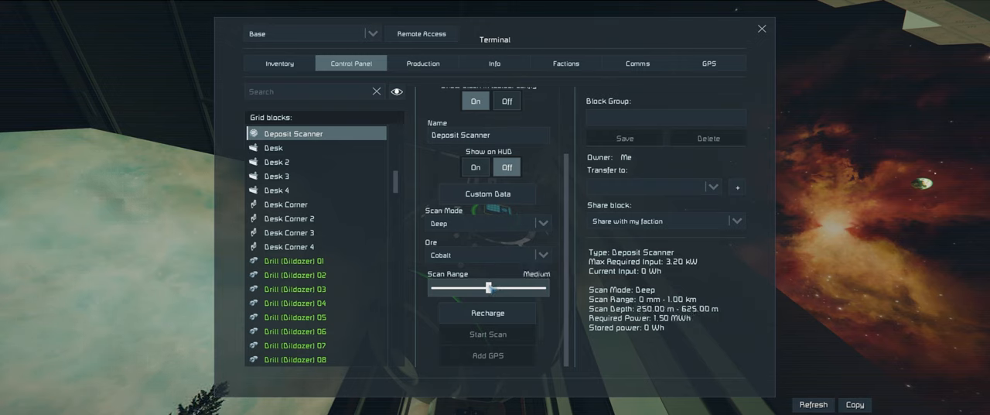
pyautogui.moveTo(490, 289); pyautogui.dragTo(541, 288)
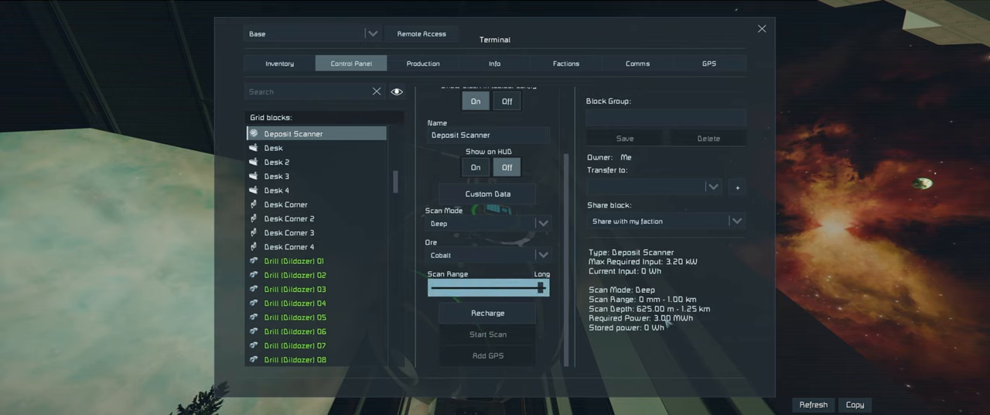
pyautogui.moveTo(715, 323)
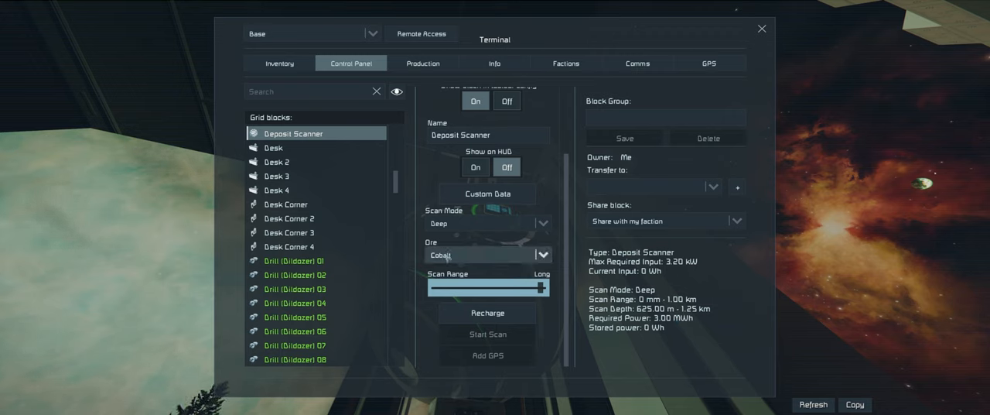
# Reset to Short range and Normal mode, choose Iron ore, and recharge the scanner
pyautogui.click(544, 255)
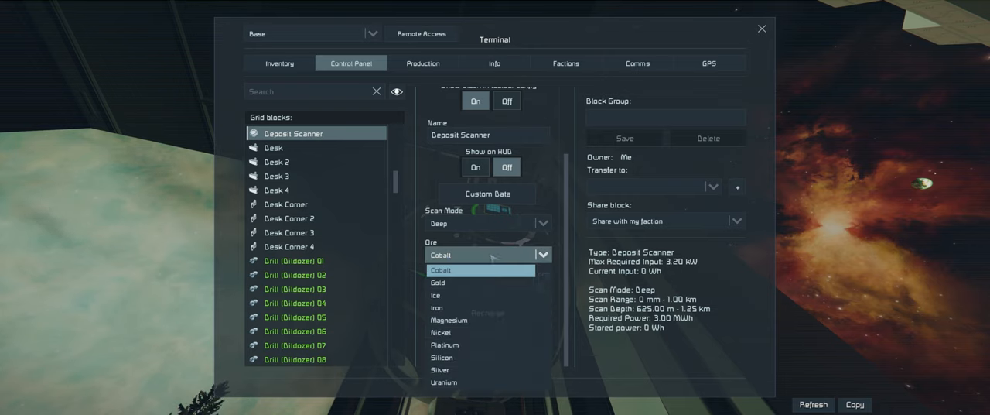
pyautogui.click(441, 270)
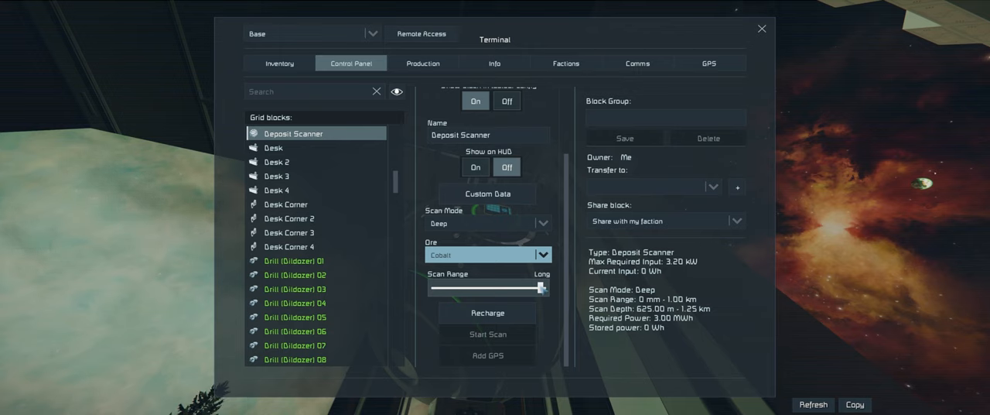
pyautogui.moveTo(540, 287); pyautogui.dragTo(433, 287)
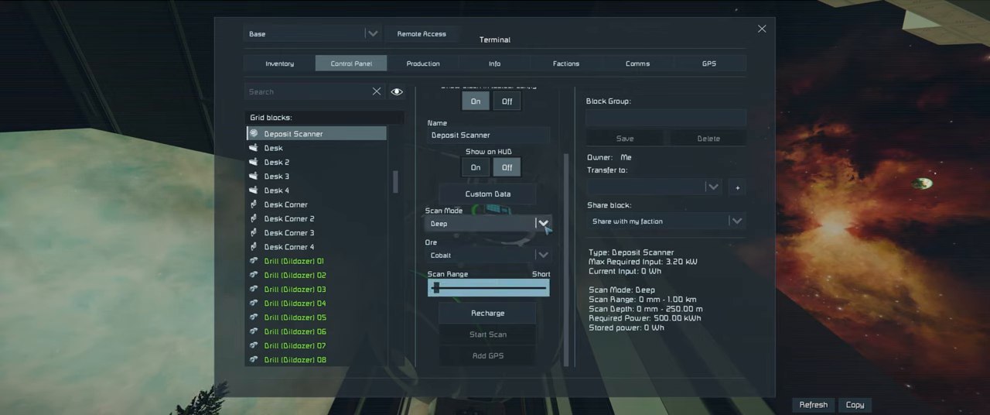
pyautogui.click(544, 223)
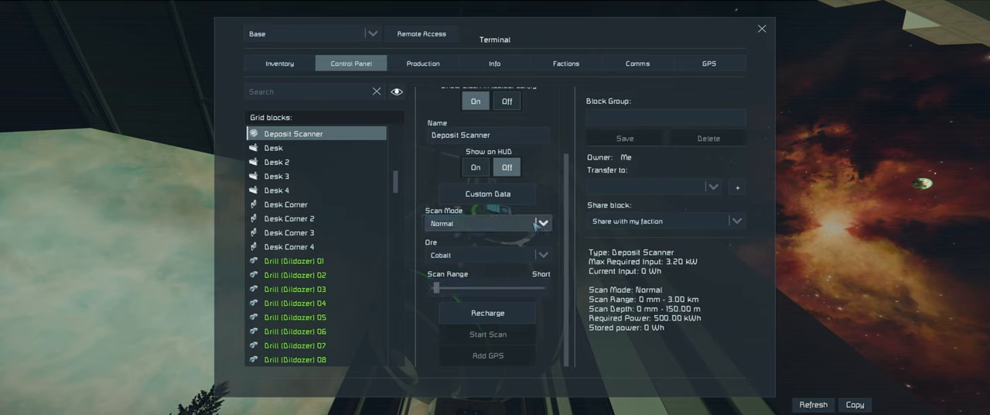
pyautogui.click(544, 255)
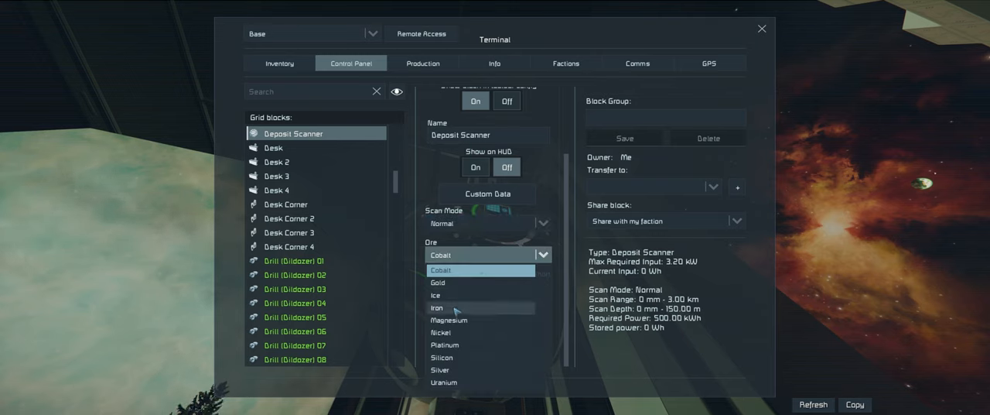
pyautogui.click(436, 308)
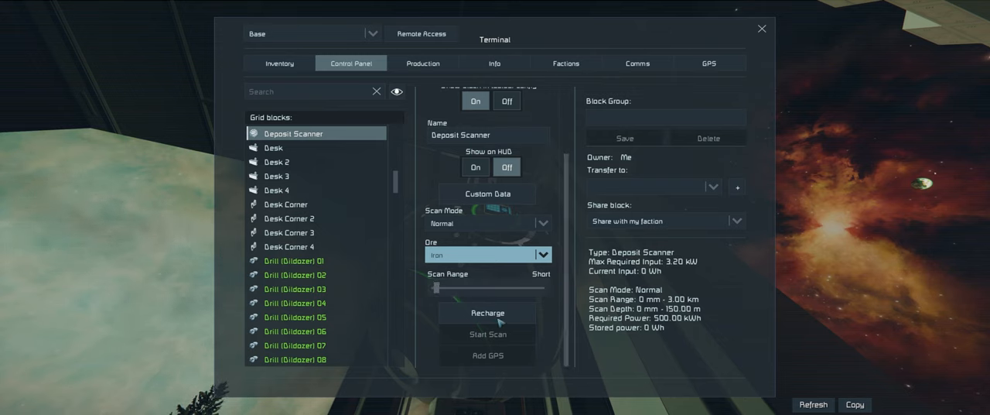
pyautogui.click(488, 313)
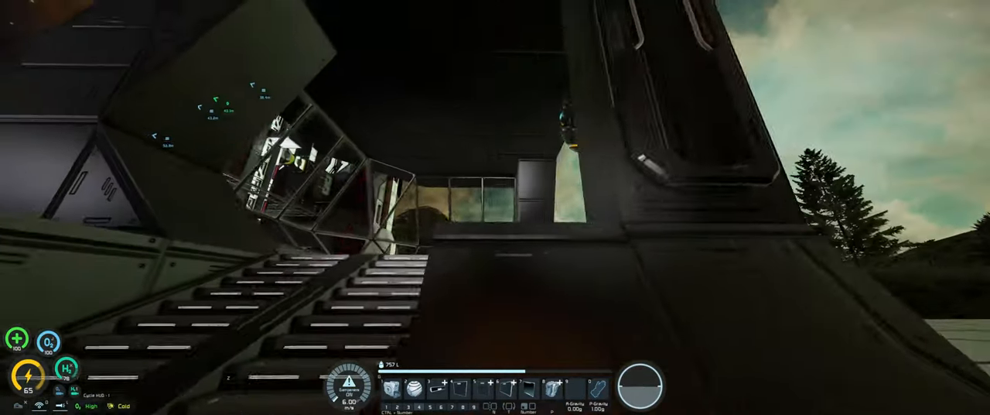
pyautogui.moveTo(495, 208)
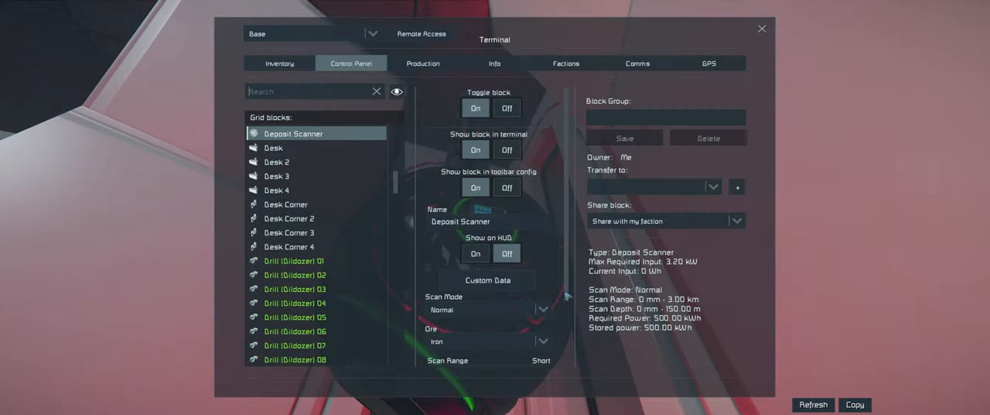
# Start the Deposit Scanner's iron scan, which finds iron 671.53 m away
pyautogui.scroll(-3)
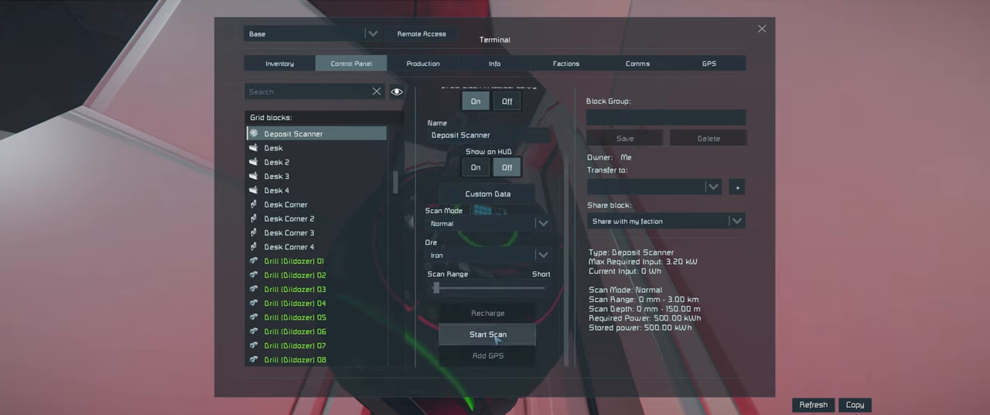
pyautogui.click(487, 333)
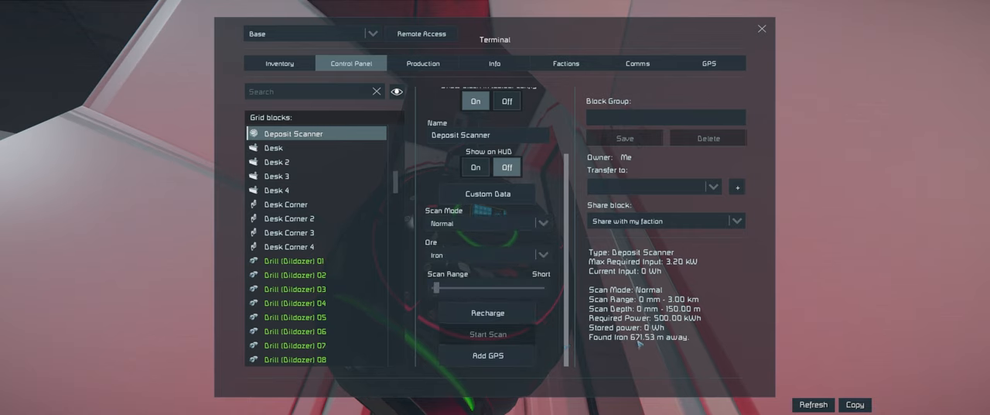
pyautogui.moveTo(487, 355)
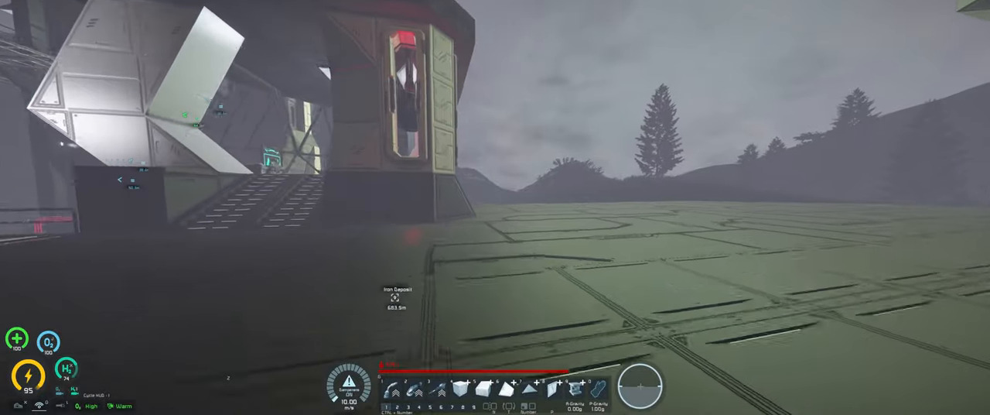
pyautogui.moveTo(495, 208)
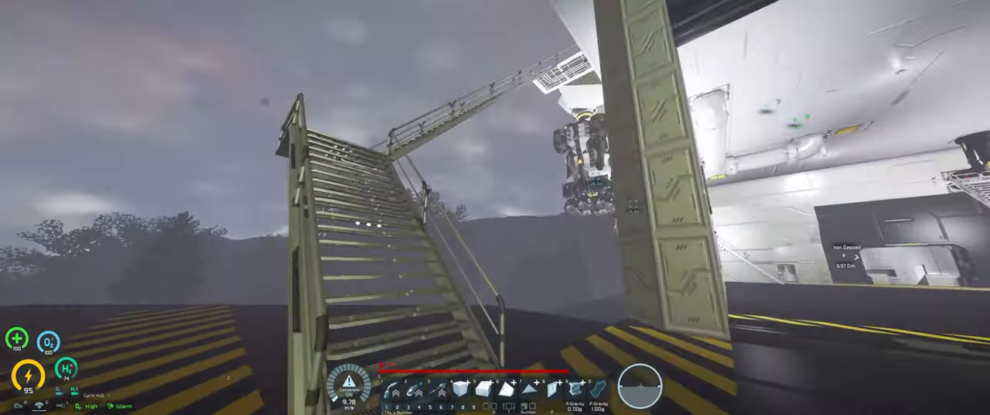
pyautogui.moveTo(495, 207)
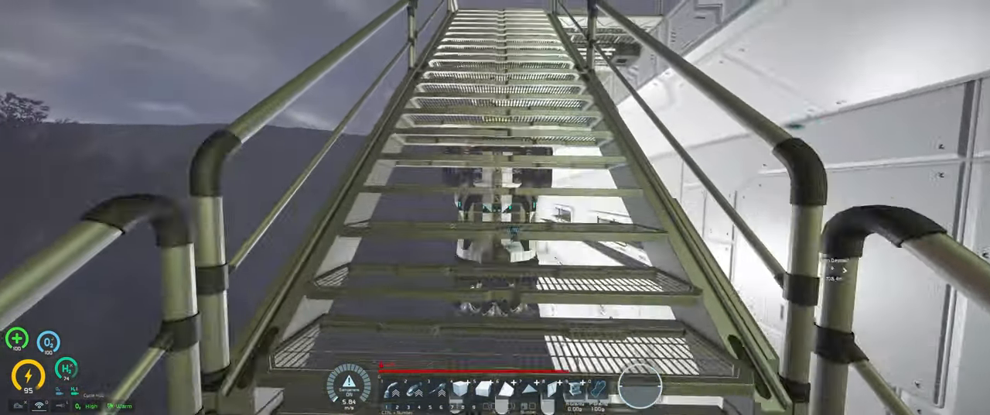
pyautogui.moveTo(495, 207)
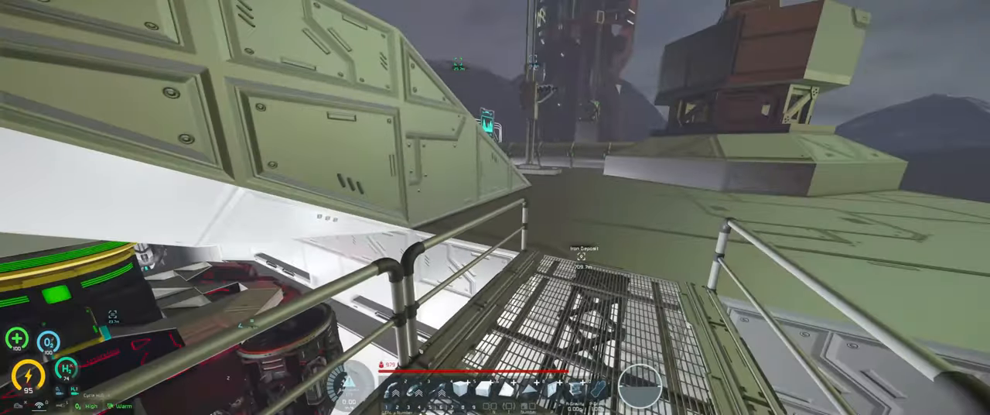
pyautogui.moveTo(495, 207)
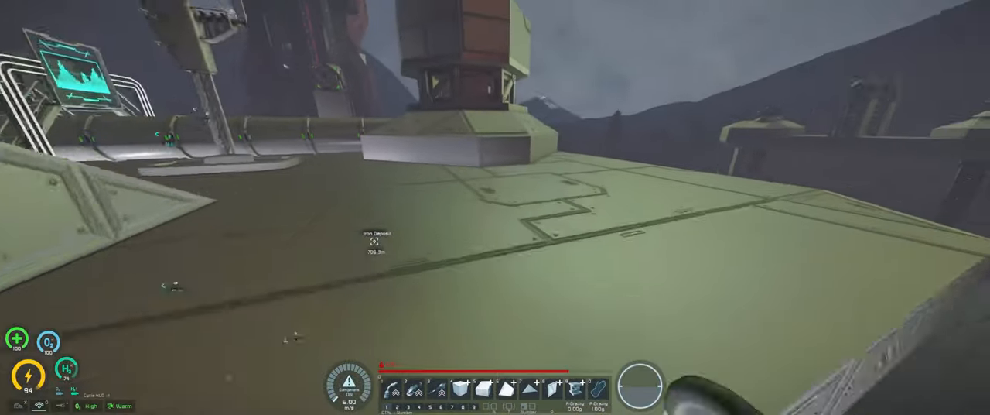
pyautogui.moveTo(495, 207)
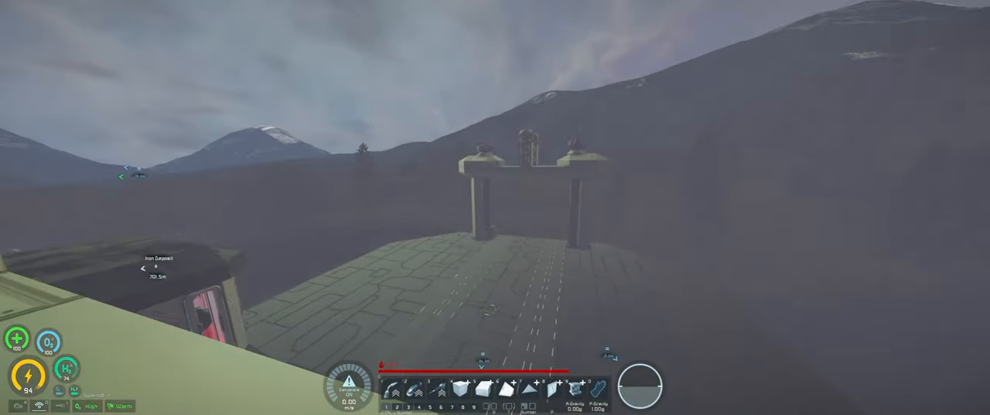
pyautogui.moveTo(495, 207)
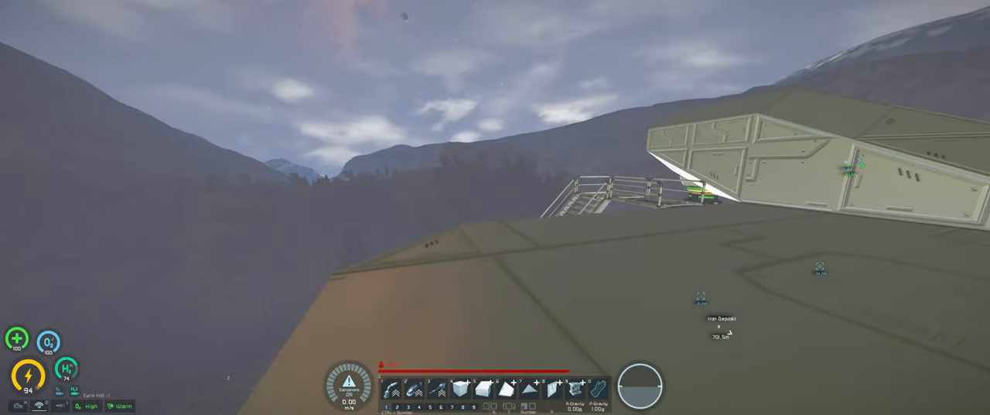
pyautogui.moveTo(495, 207)
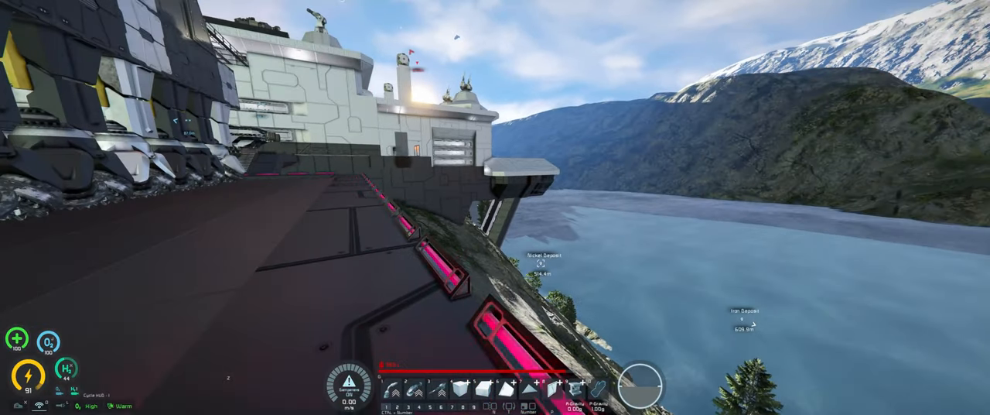
pyautogui.moveTo(495, 207)
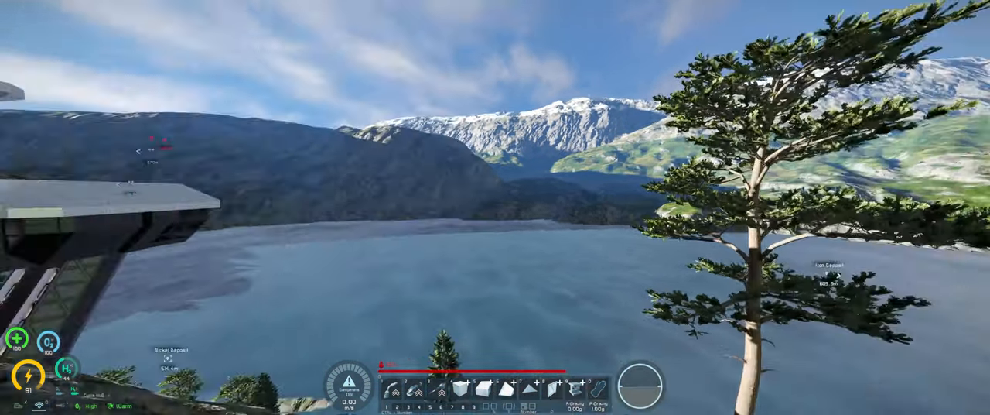
pyautogui.moveTo(495, 207)
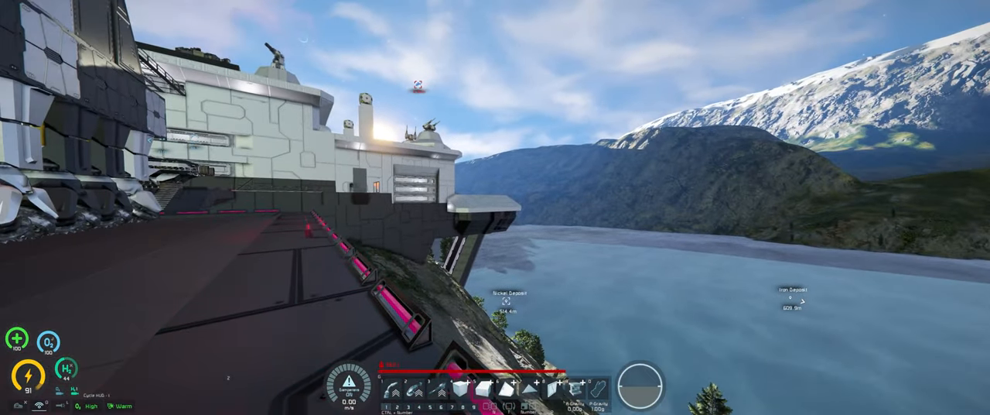
pyautogui.moveTo(495, 208)
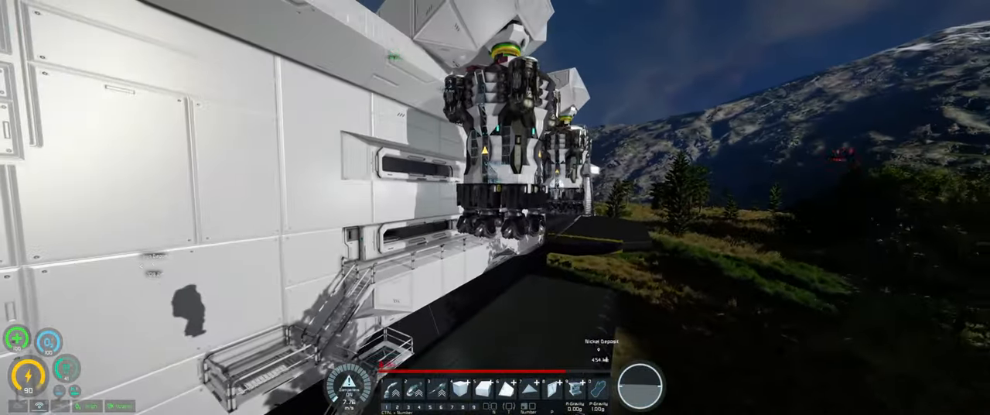
pyautogui.moveTo(495, 208)
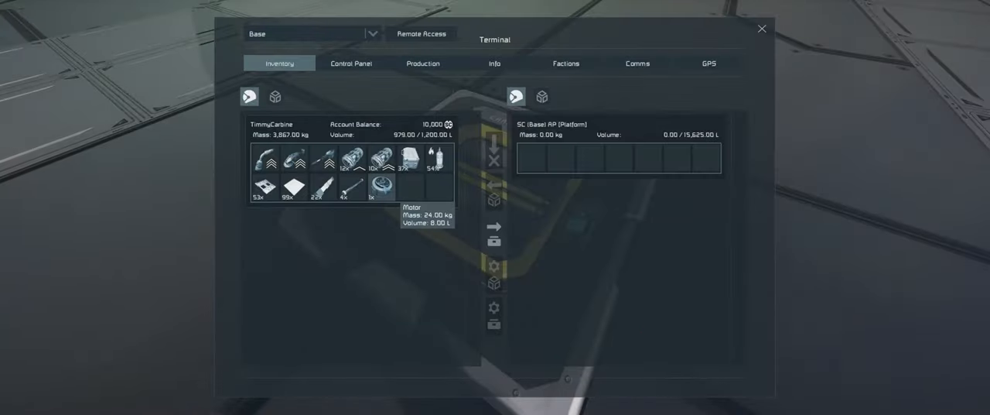
# Switch the Terminal to the Inventory tab showing character and platform inventories
pyautogui.click(761, 29)
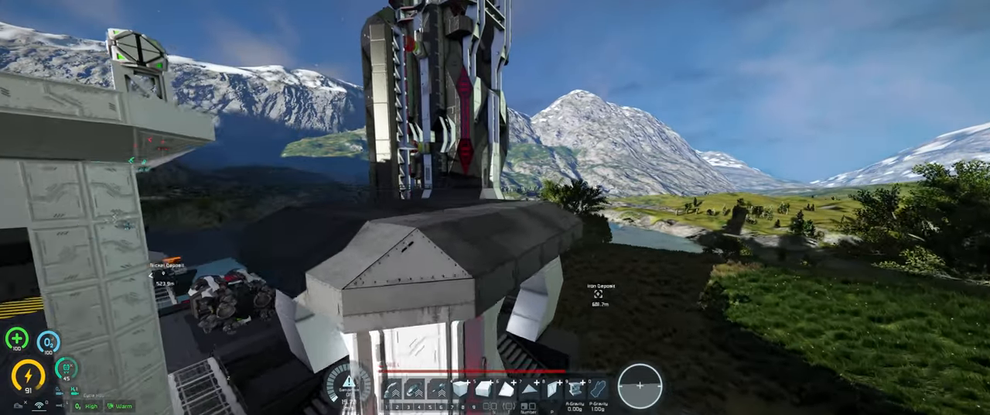
pyautogui.moveTo(495, 207)
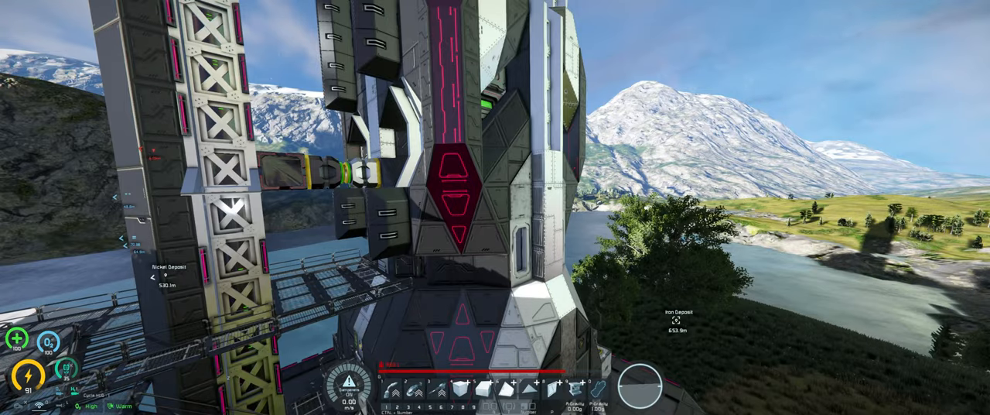
pyautogui.moveTo(496, 208)
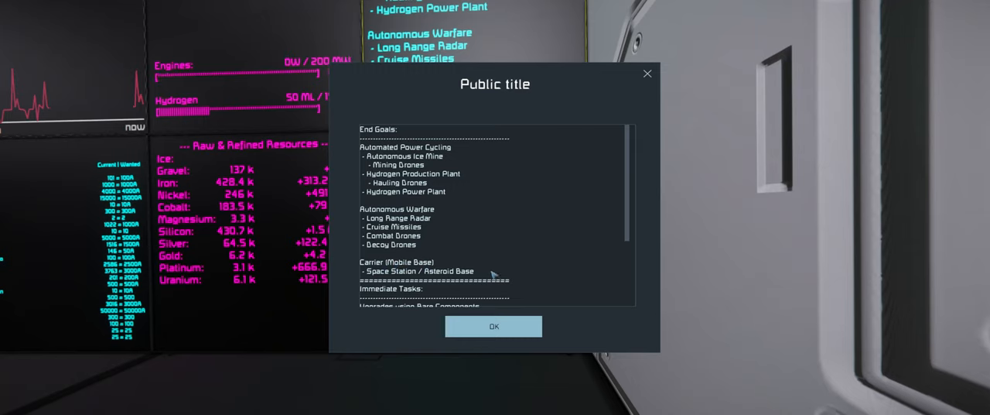
pyautogui.moveTo(395, 259)
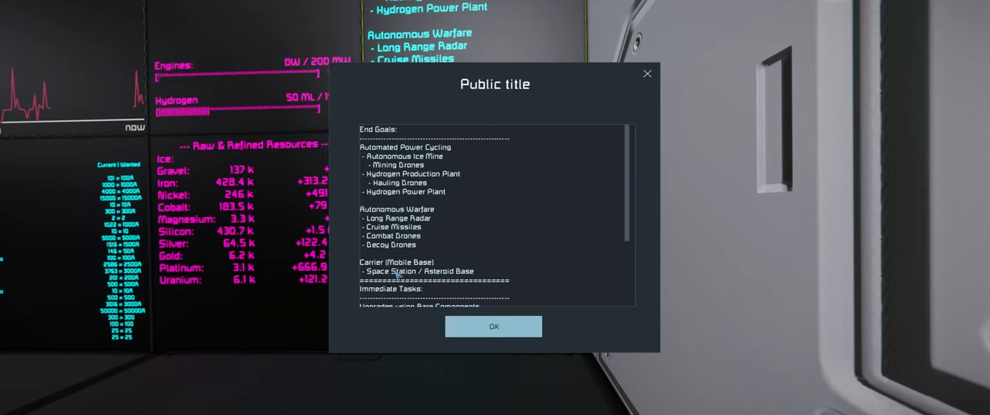
pyautogui.moveTo(476, 275)
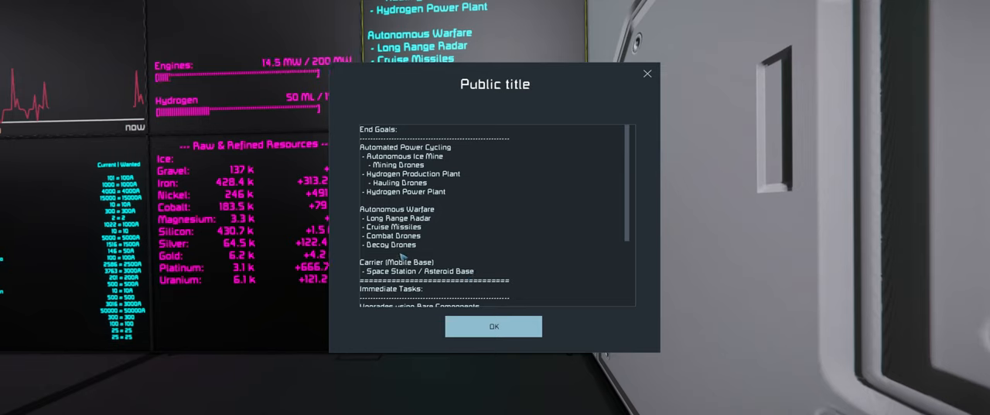
# Type 'Welder Ship' and 'Grinder Ship' under Immediate Tasks in the LCD text and confirm
pyautogui.scroll(-3)
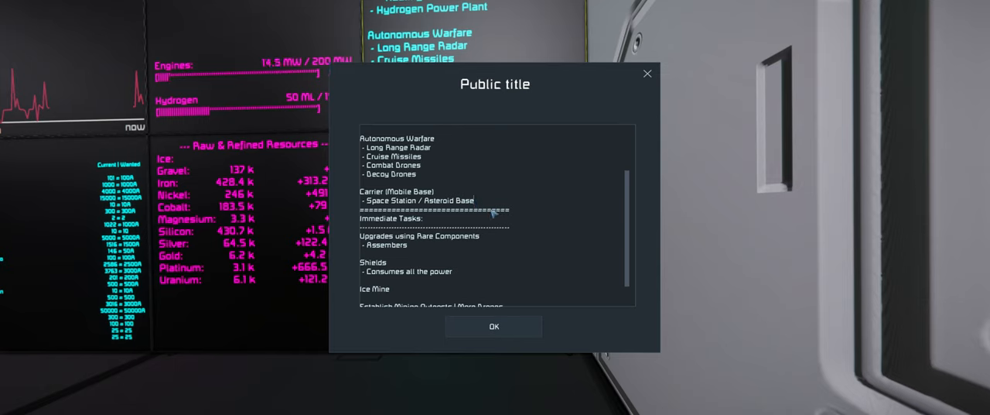
pyautogui.scroll(-3)
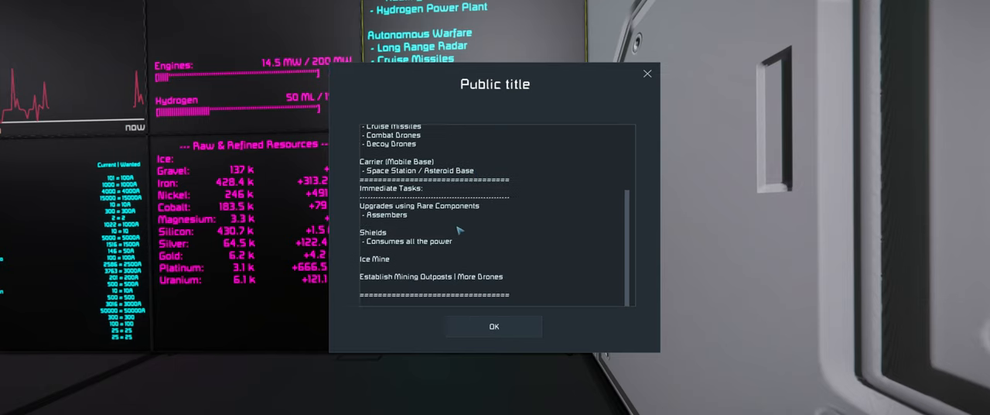
pyautogui.moveTo(520, 201)
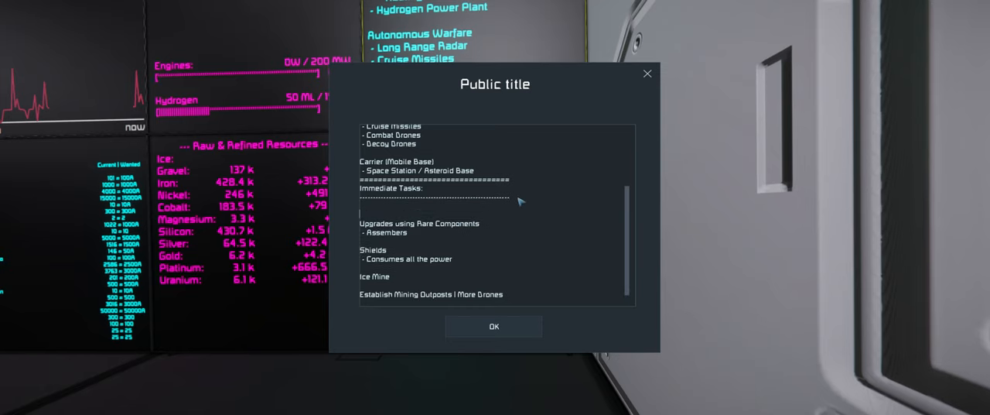
pyautogui.write('Welder Ship')
pyautogui.write('Grinder Ship')
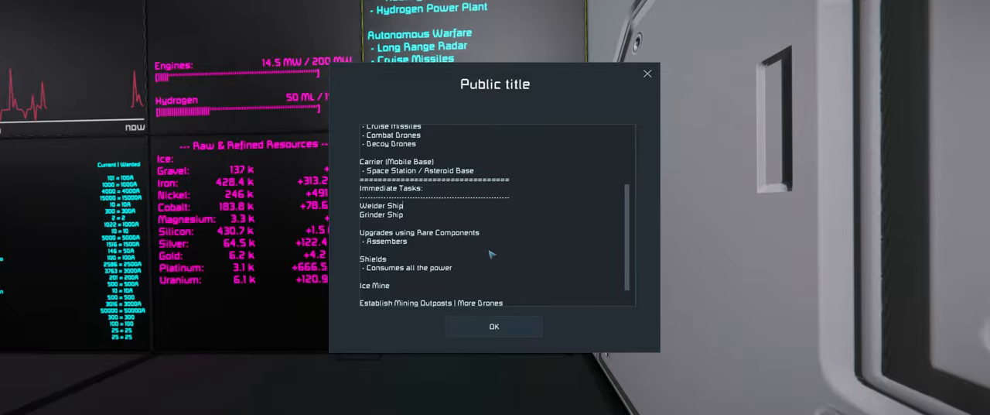
pyautogui.click(493, 326)
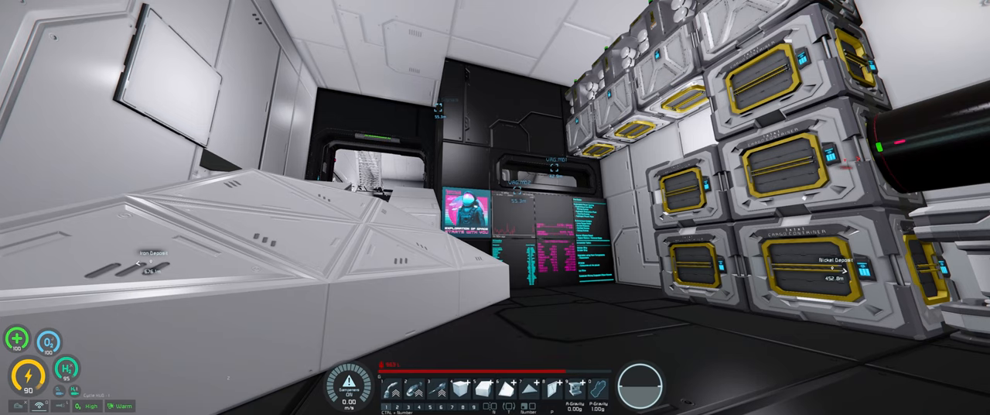
pyautogui.moveTo(495, 208)
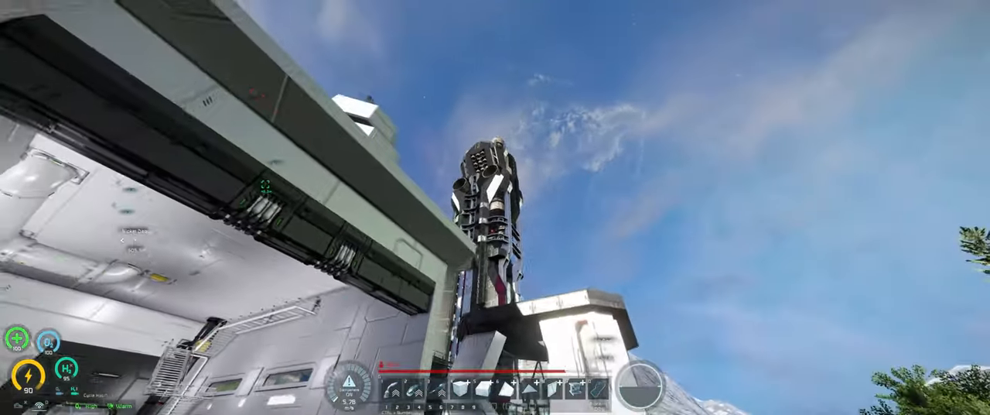
pyautogui.moveTo(495, 208)
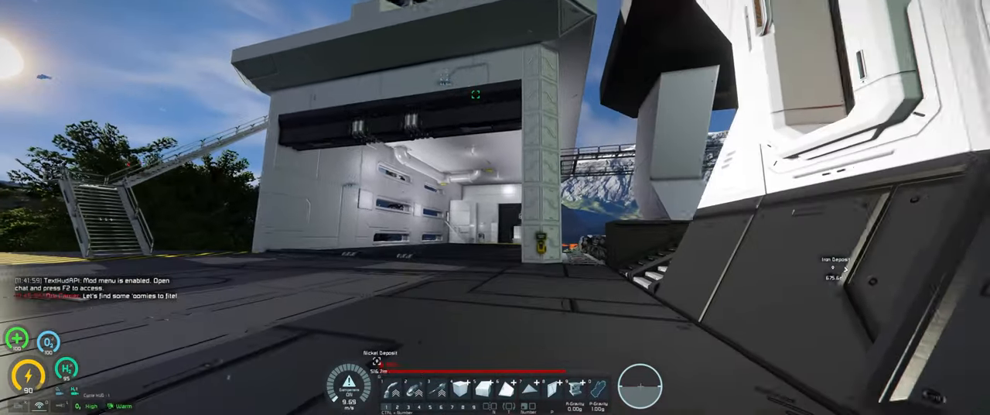
pyautogui.moveTo(495, 208)
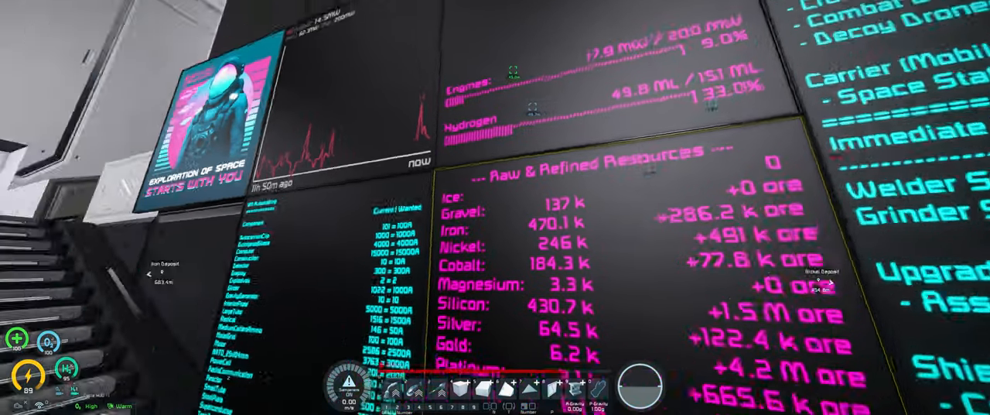
pyautogui.moveTo(495, 207)
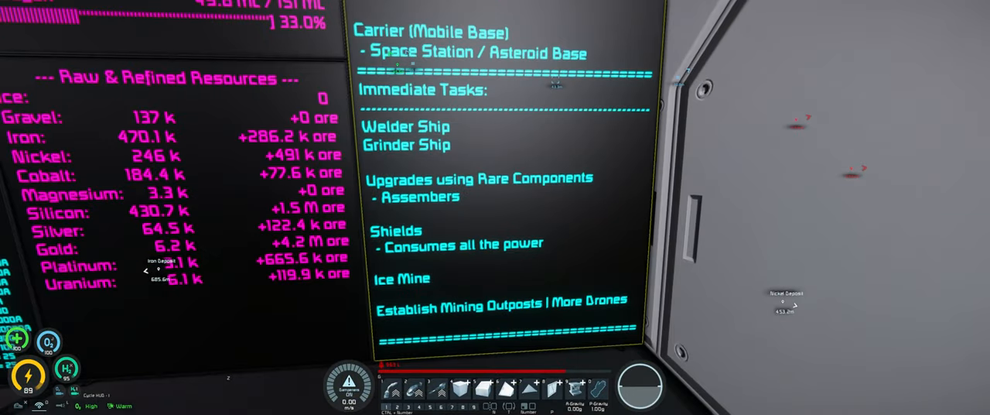
pyautogui.moveTo(495, 208)
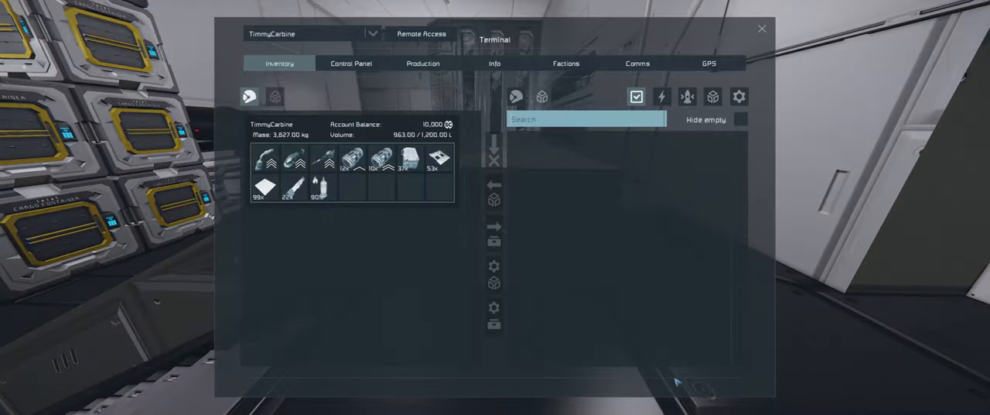
pyautogui.moveTo(433, 162)
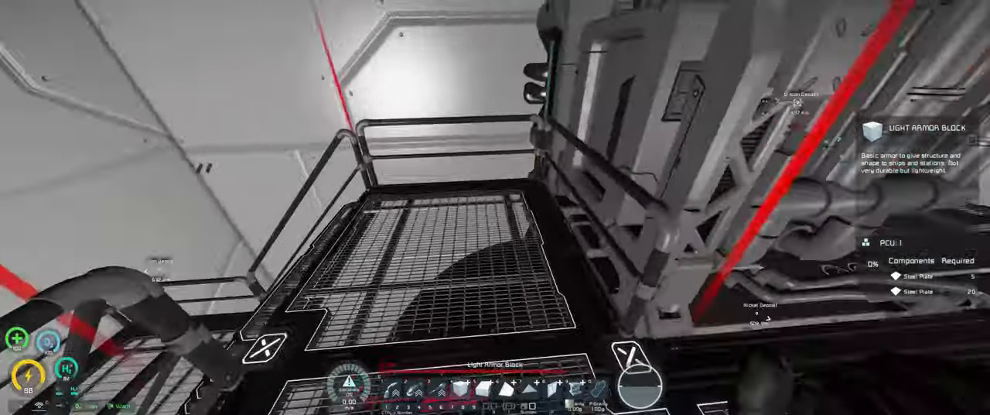
pyautogui.moveTo(495, 207)
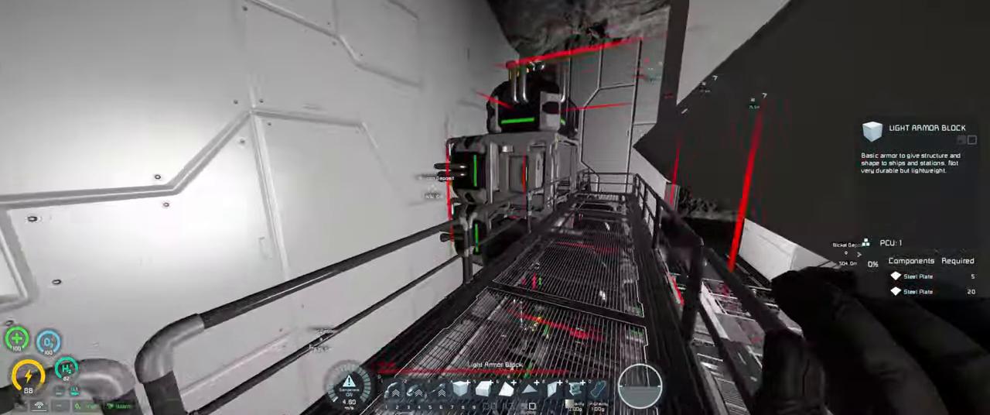
pyautogui.moveTo(496, 208)
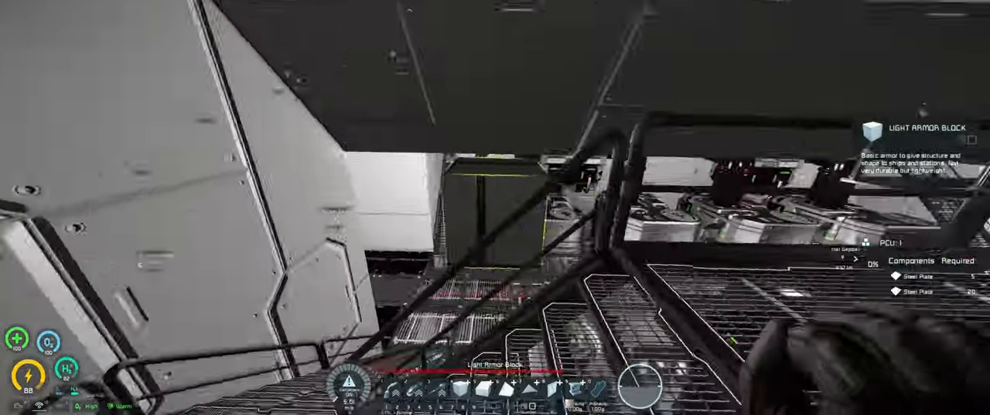
pyautogui.moveTo(495, 207)
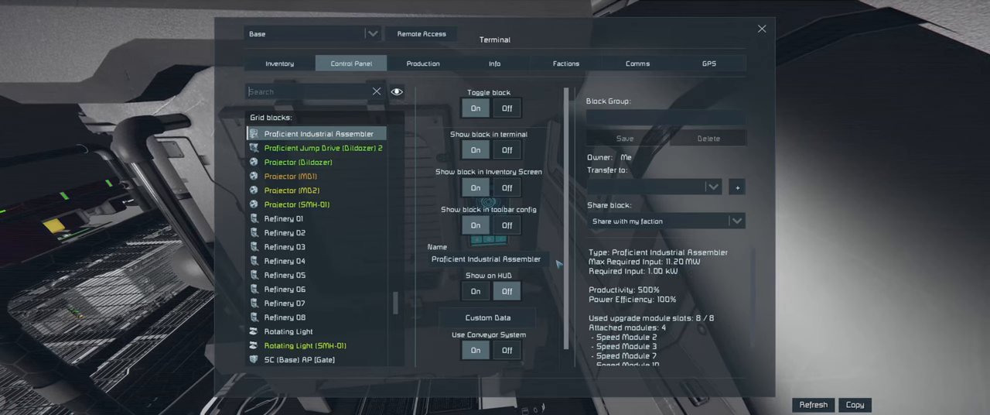
pyautogui.moveTo(318, 133)
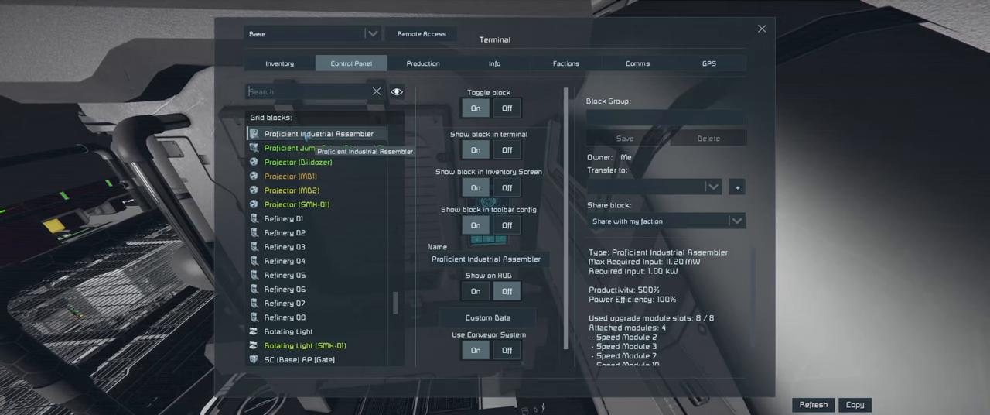
# Filter blocks by 'asse', then view Industrial Assembler 1 and the Proficient Industrial Assembler
pyautogui.write('asse')
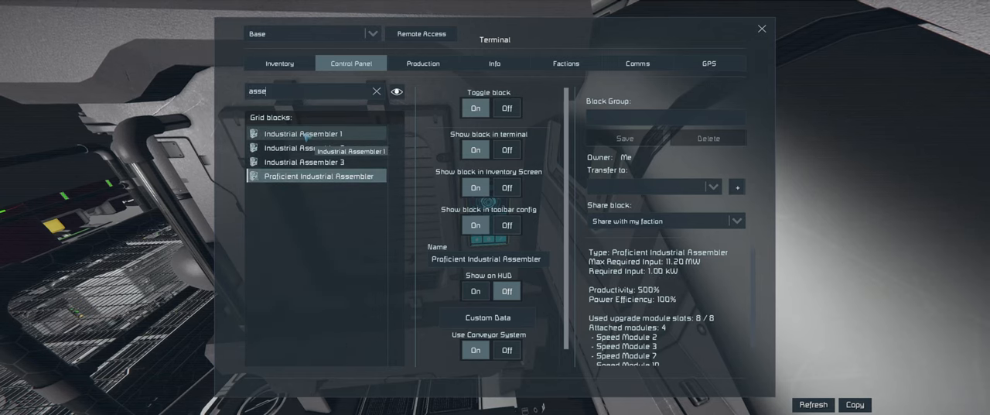
pyautogui.click(304, 133)
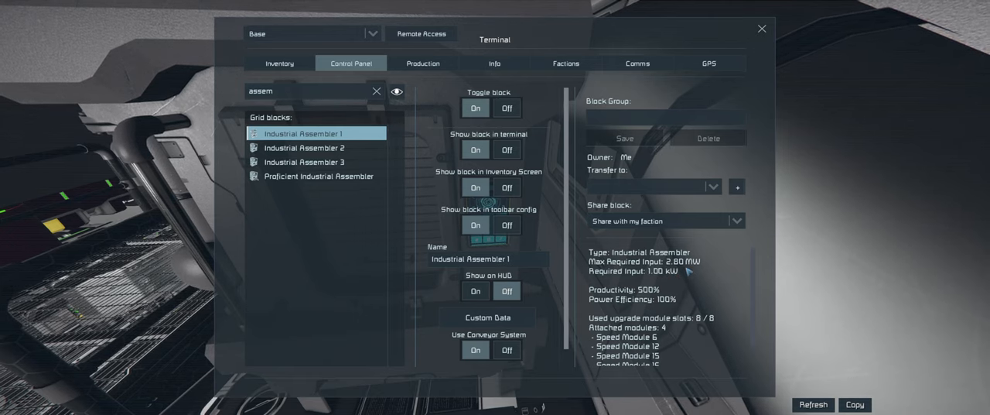
pyautogui.click(319, 176)
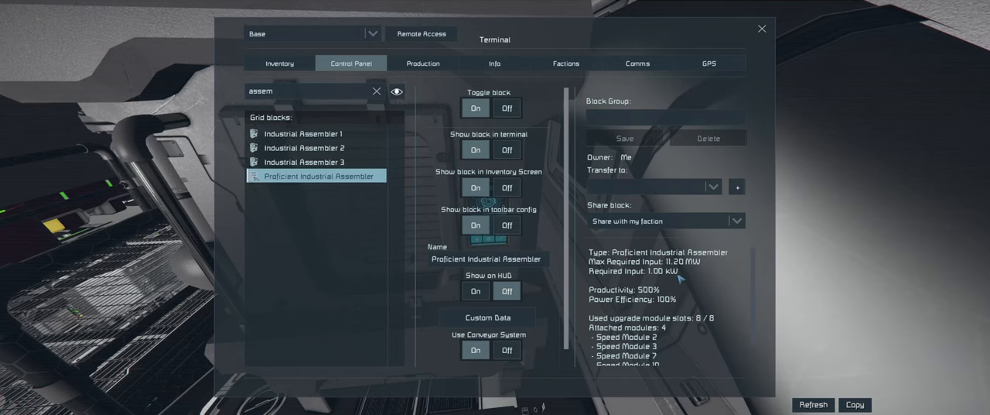
pyautogui.moveTo(417, 240)
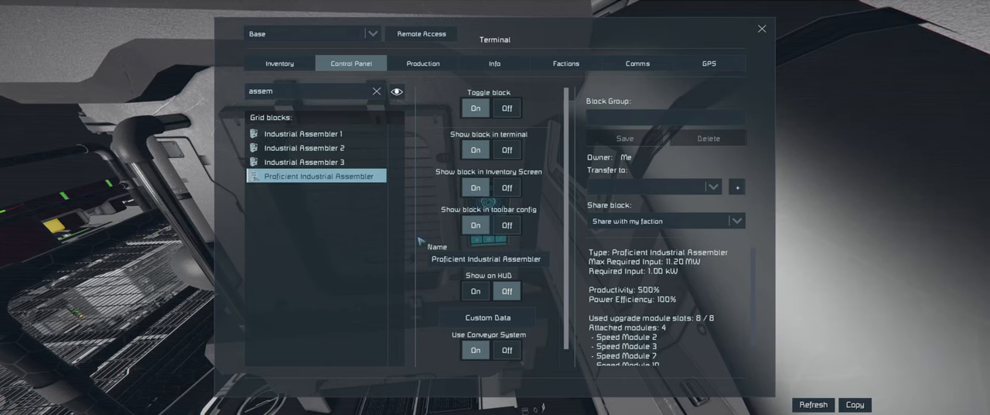
pyautogui.moveTo(682, 308)
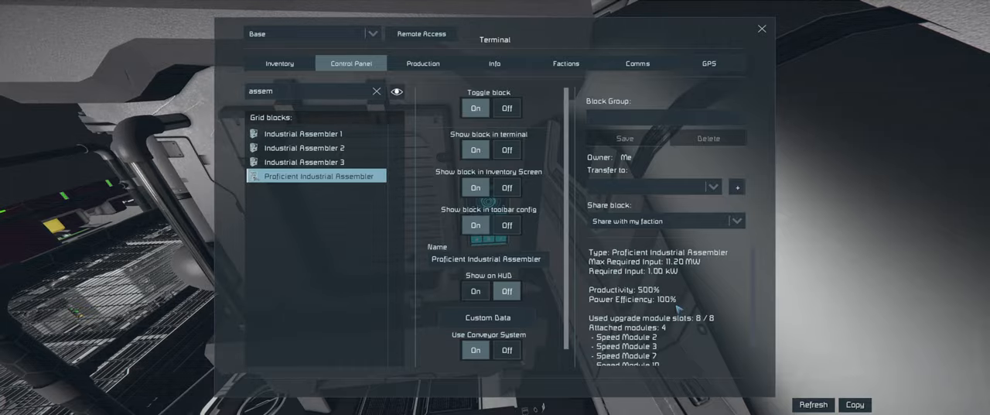
pyautogui.moveTo(705, 332)
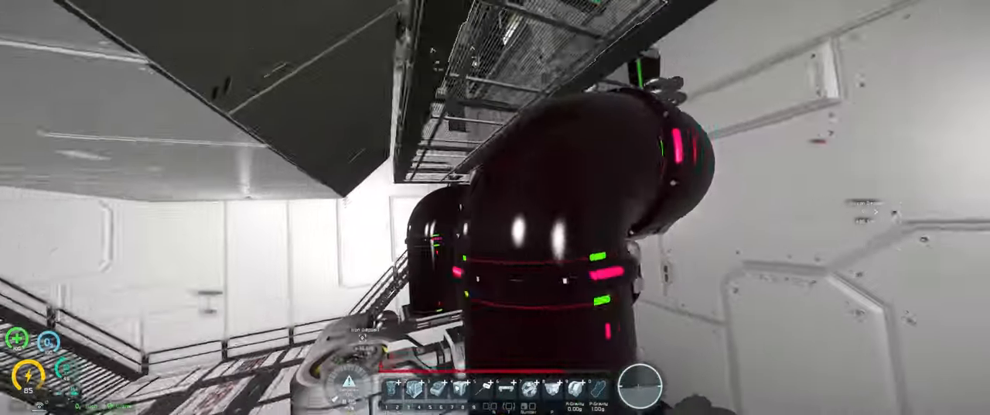
pyautogui.moveTo(495, 207)
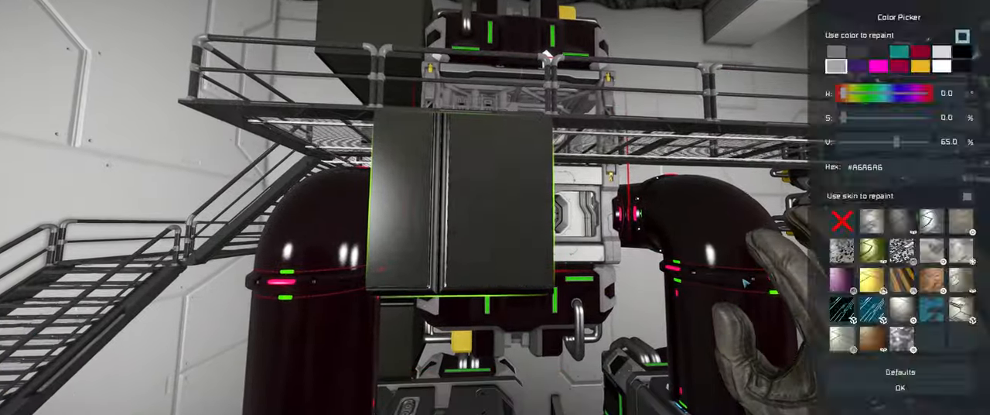
# Pick the magenta swatch in the Color Picker and confirm it as the repaint colour
pyautogui.click(900, 65)
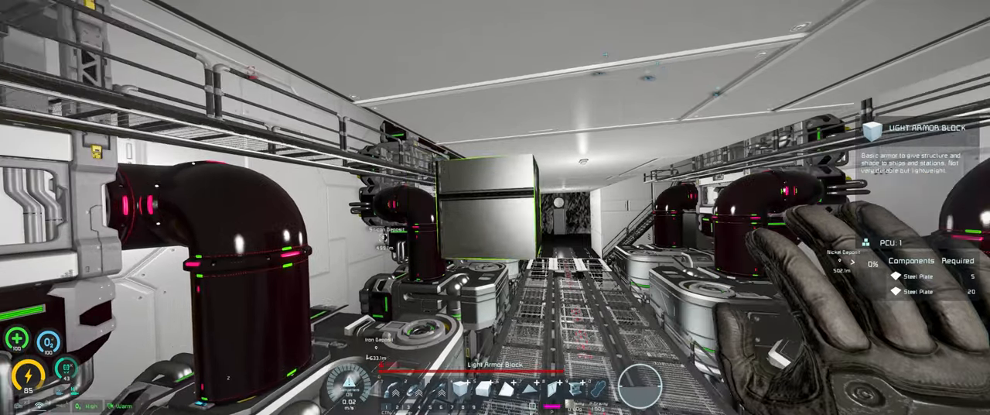
pyautogui.moveTo(495, 207)
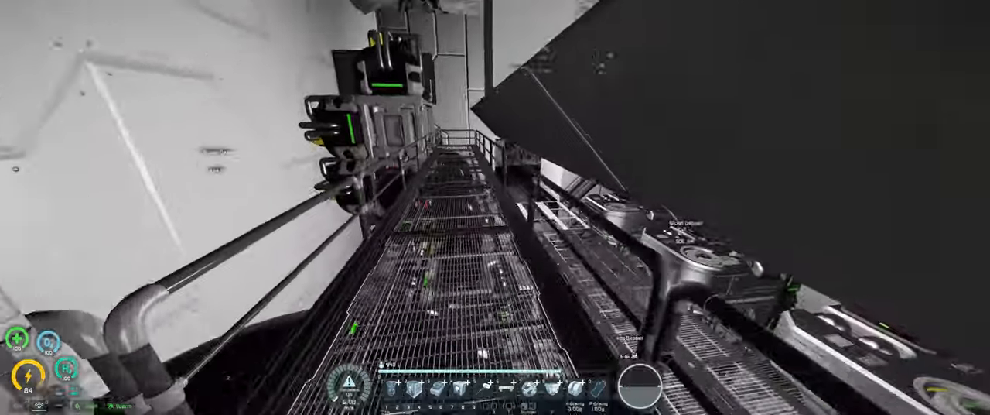
pyautogui.moveTo(495, 208)
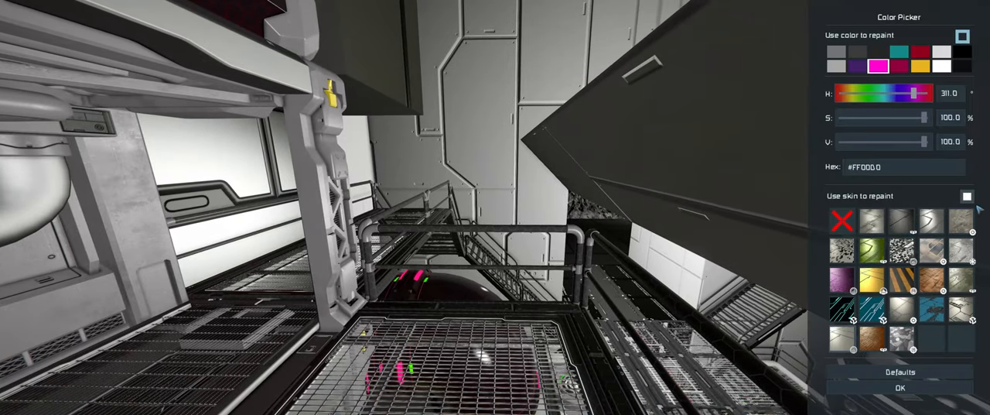
pyautogui.click(900, 387)
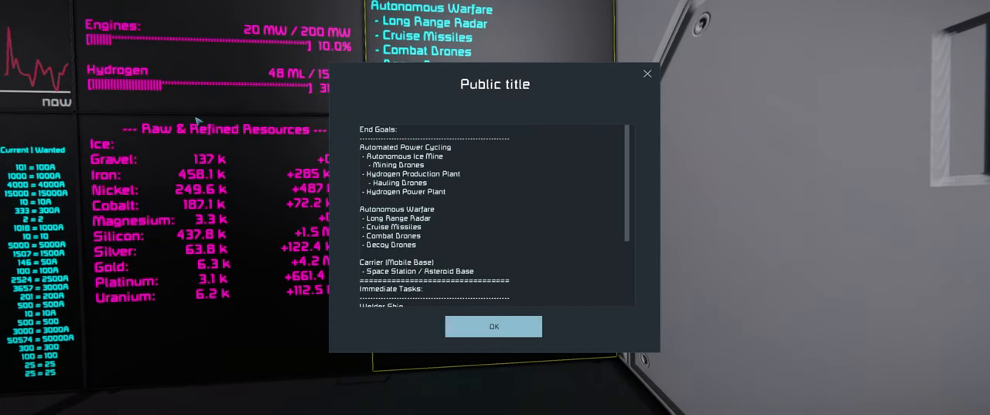
# Scroll through the end goals and immediate tasks in the Public title notes
pyautogui.scroll(-3)
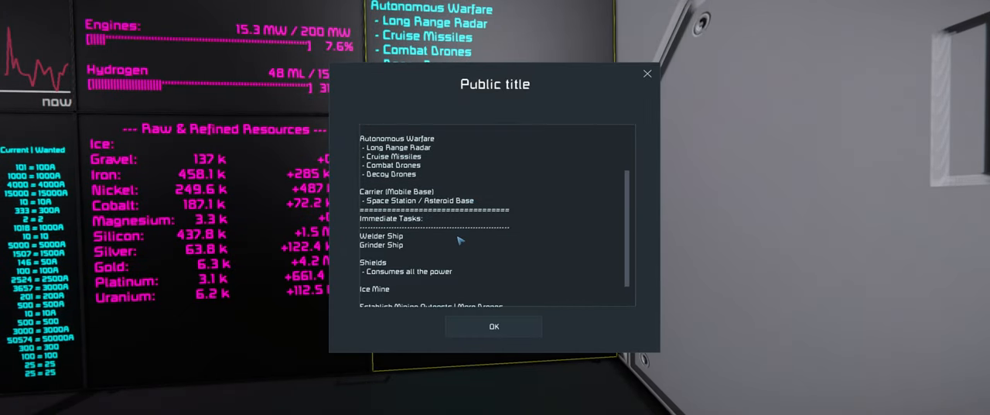
pyautogui.scroll(-3)
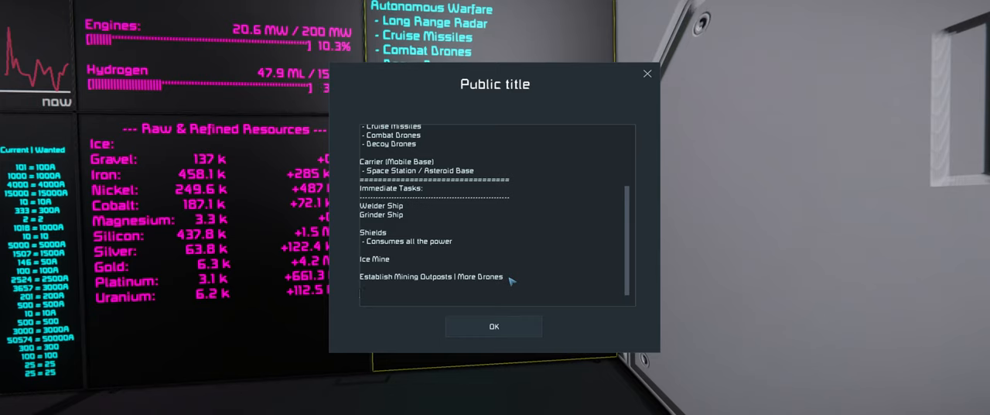
pyautogui.write('A')
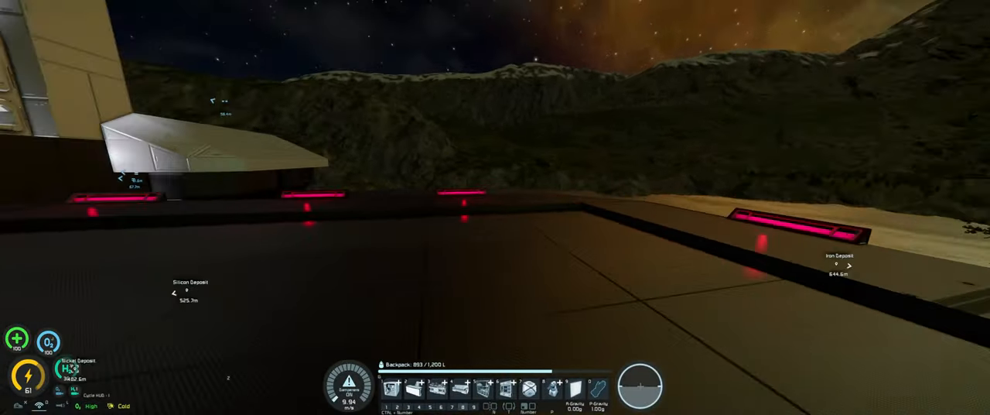
pyautogui.moveTo(495, 208)
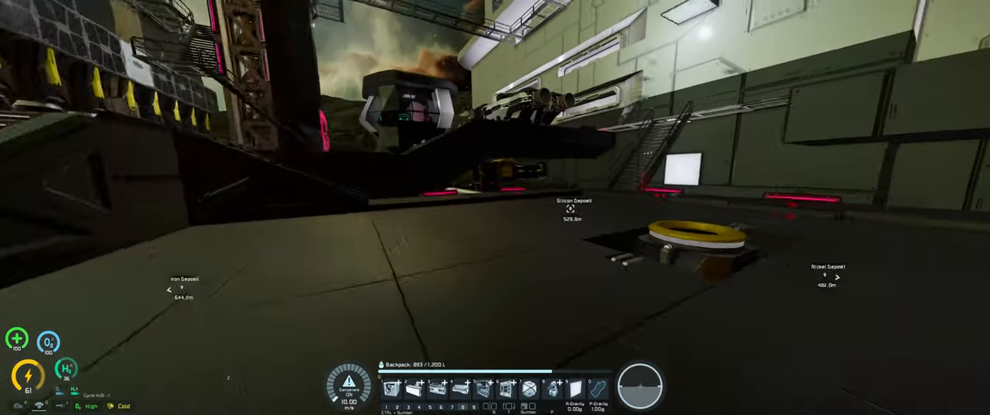
pyautogui.moveTo(495, 207)
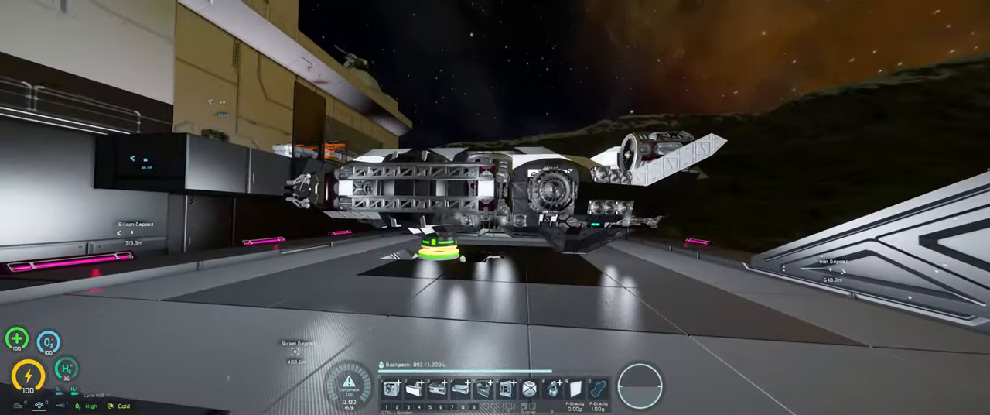
pyautogui.moveTo(495, 207)
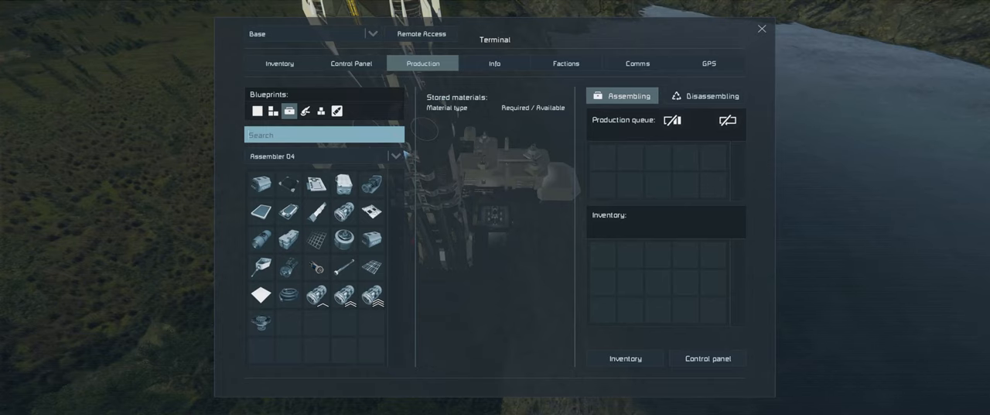
# Select Assembler 01 and queue Computer components for assembly
pyautogui.click(315, 184)
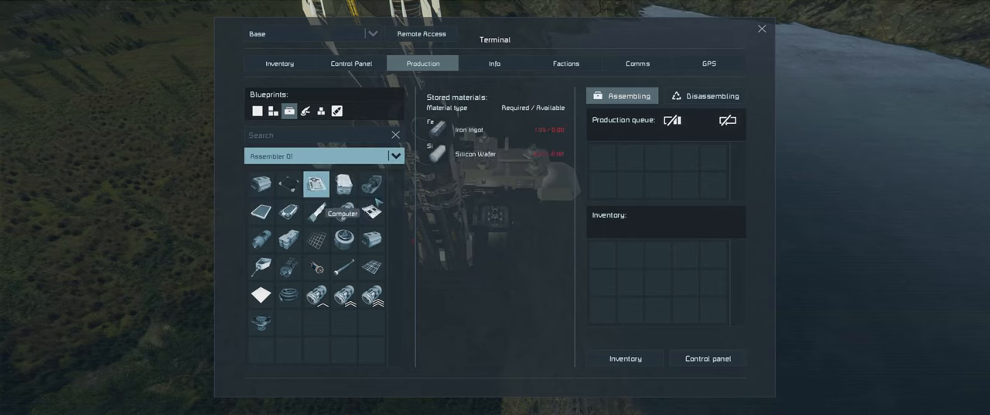
pyautogui.click(315, 184)
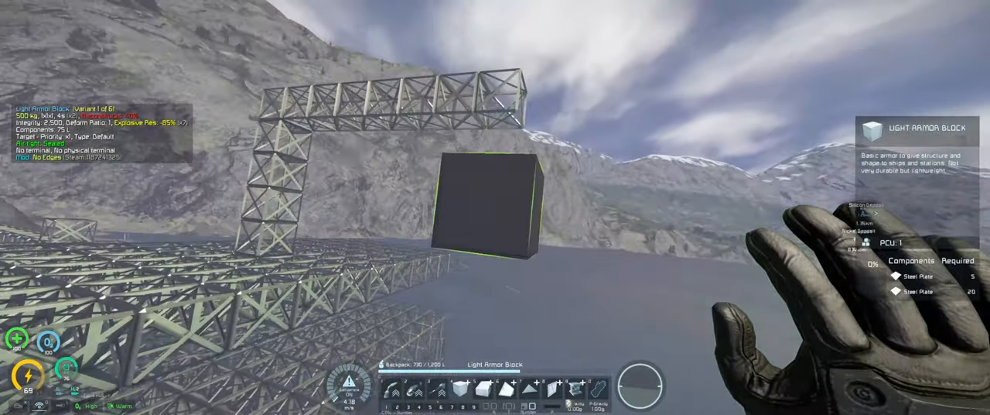
pyautogui.moveTo(495, 208)
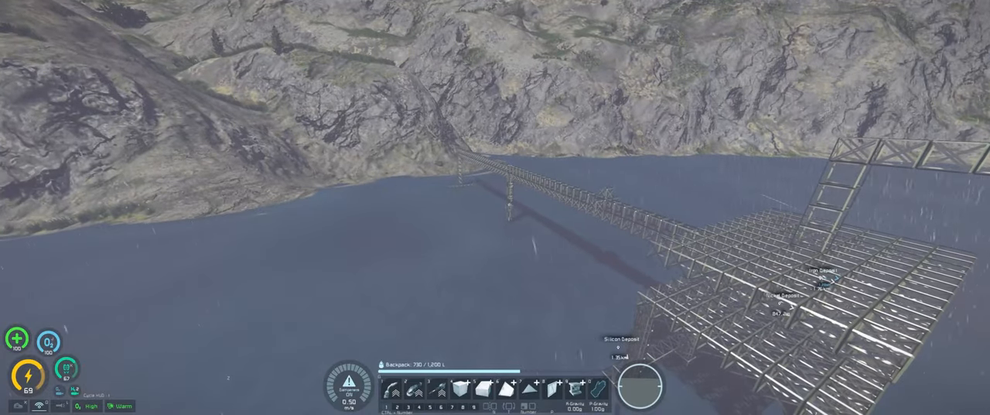
pyautogui.moveTo(495, 207)
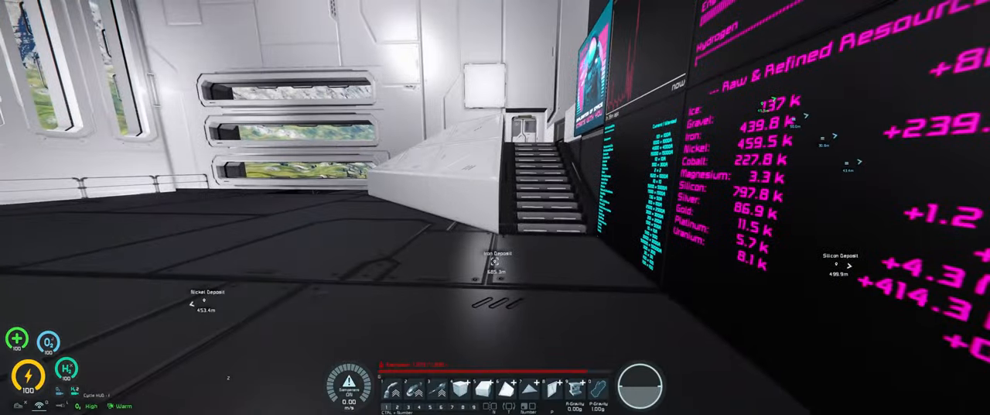
pyautogui.moveTo(495, 207)
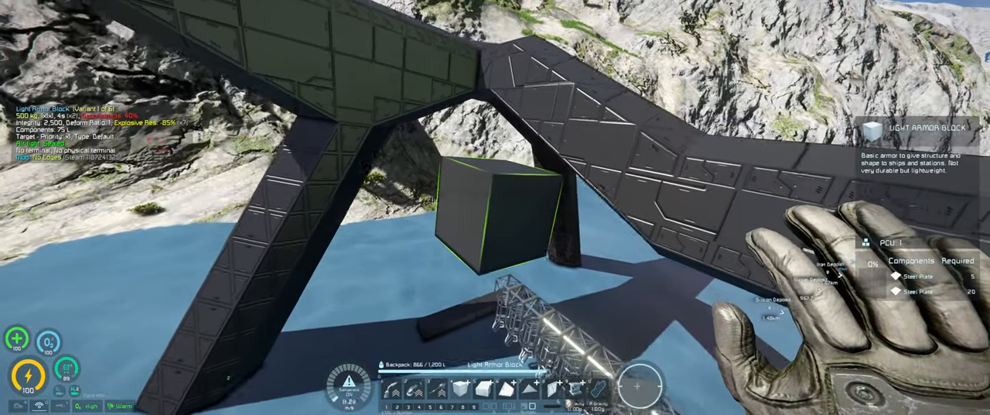
pyautogui.moveTo(495, 208)
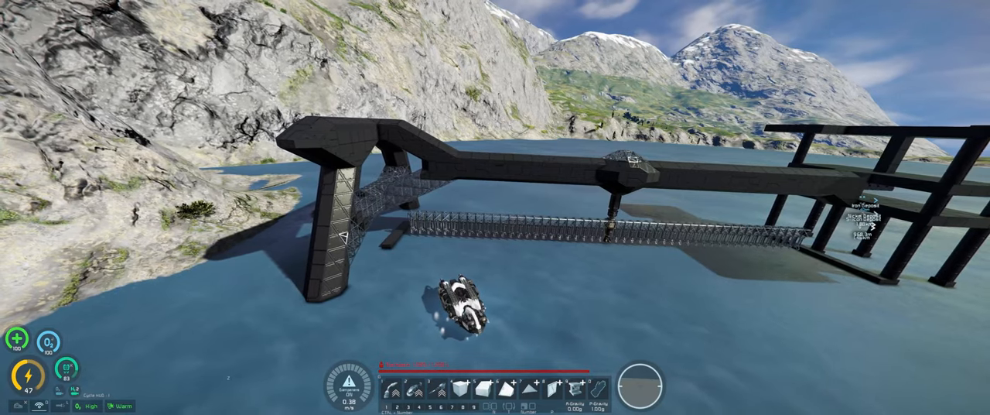
pyautogui.moveTo(495, 207)
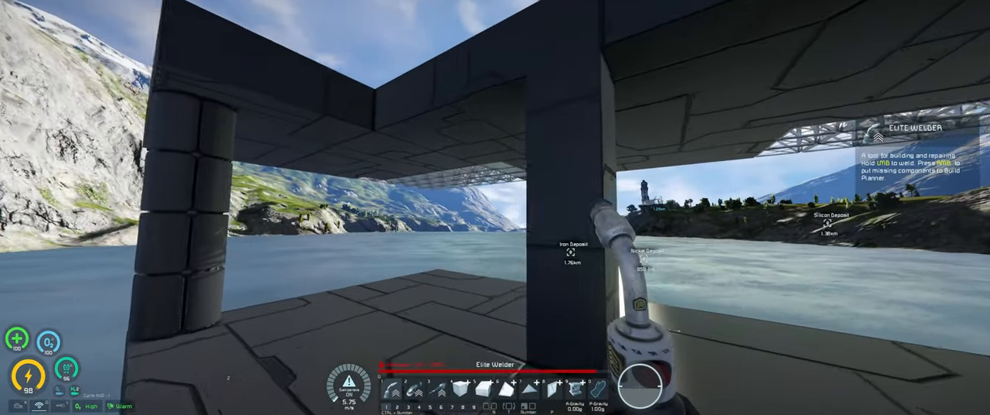
pyautogui.moveTo(495, 208)
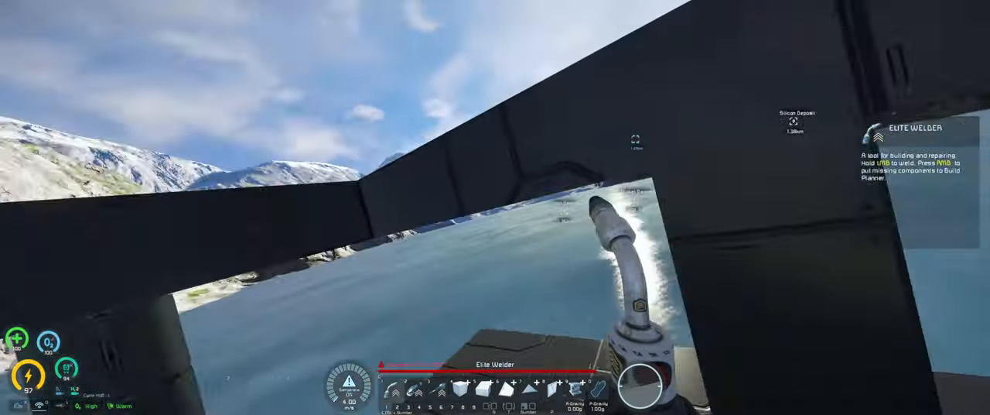
pyautogui.moveTo(495, 207)
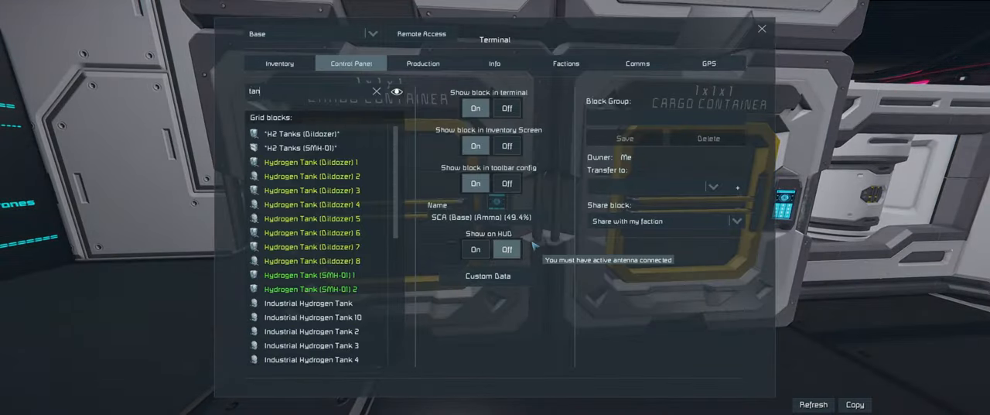
# Check Hydrogen Tank (Dildozer) 8 and two more Dildozer tanks, all at 0.0% filled
pyautogui.click(312, 260)
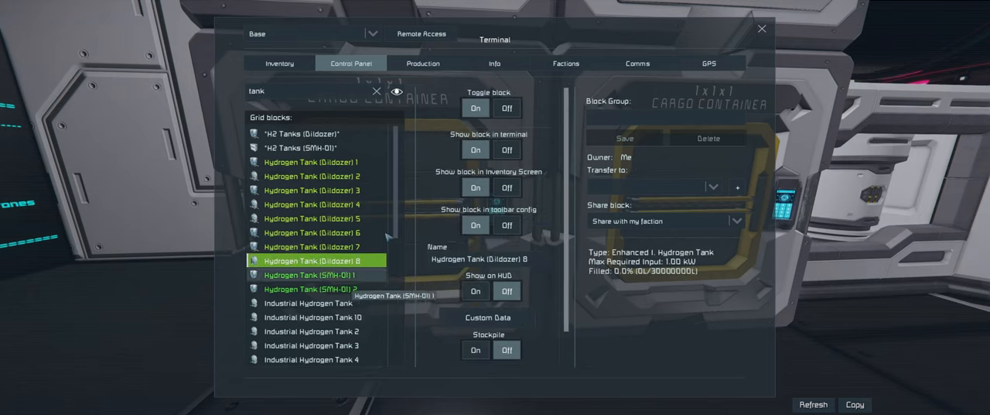
pyautogui.moveTo(314, 246)
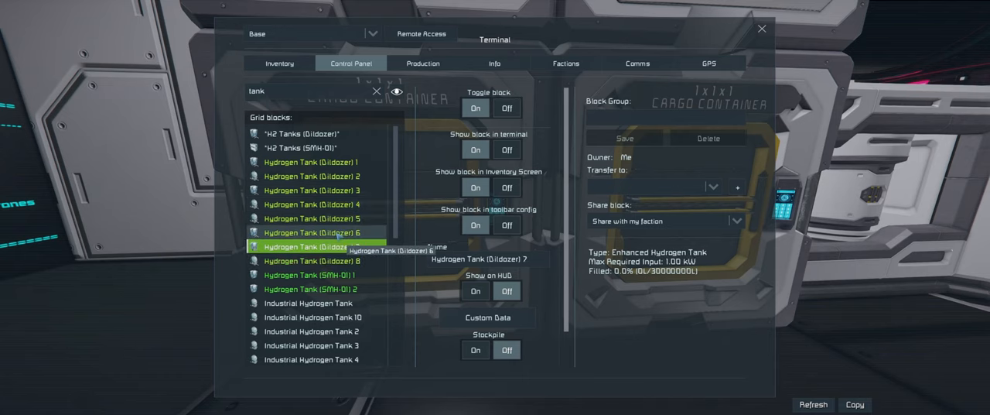
pyautogui.click(314, 218)
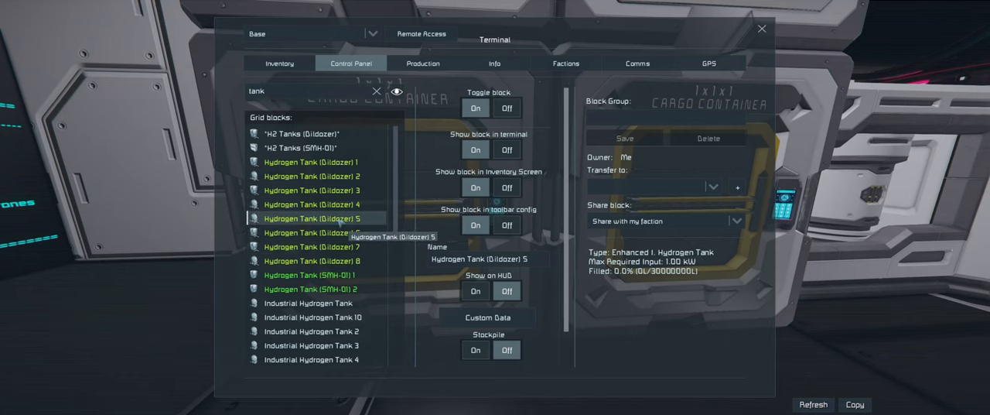
pyautogui.click(313, 204)
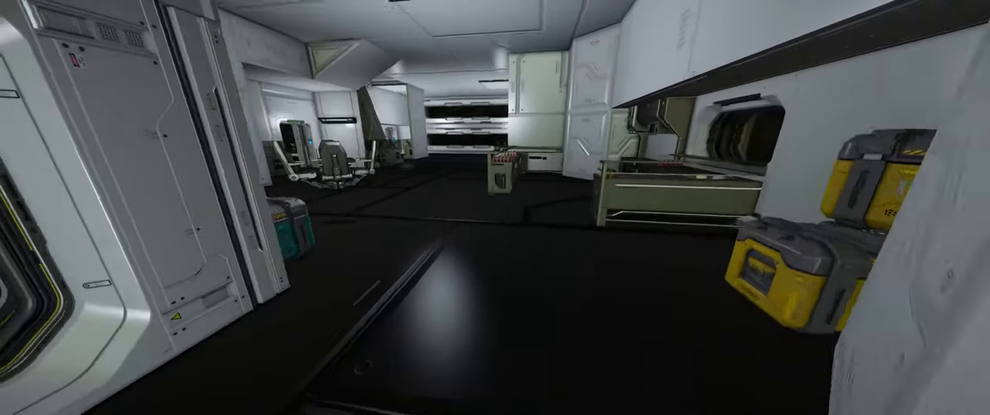
pyautogui.moveTo(495, 208)
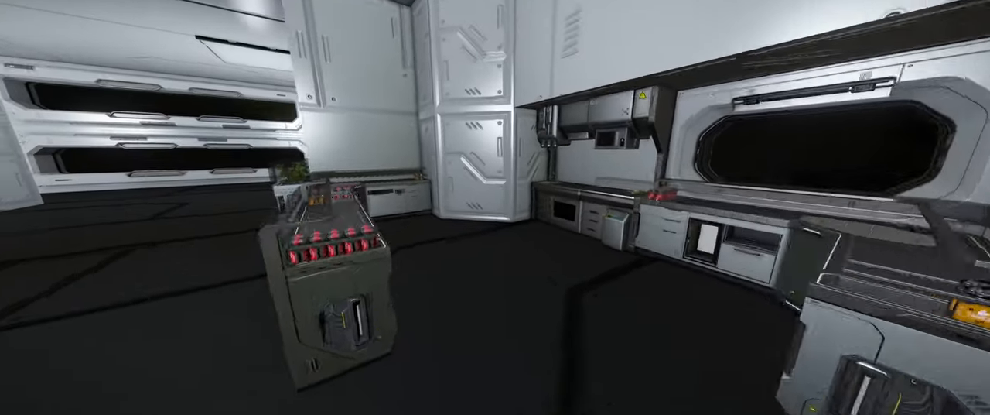
pyautogui.moveTo(495, 207)
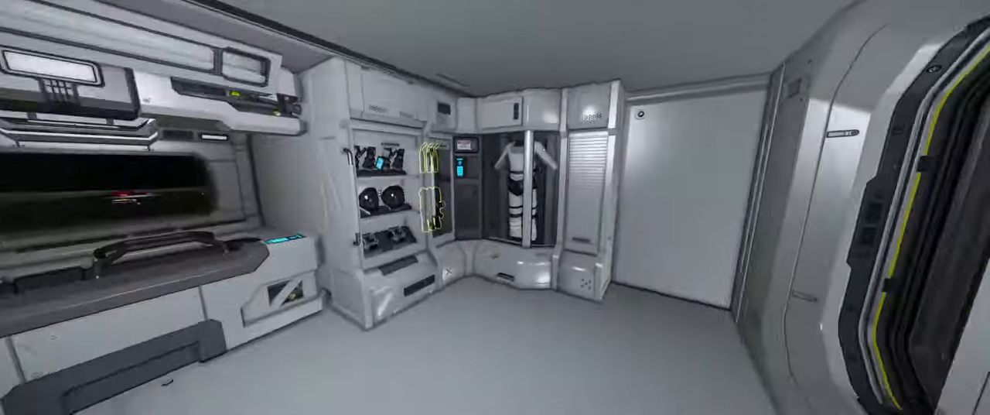
pyautogui.moveTo(495, 207)
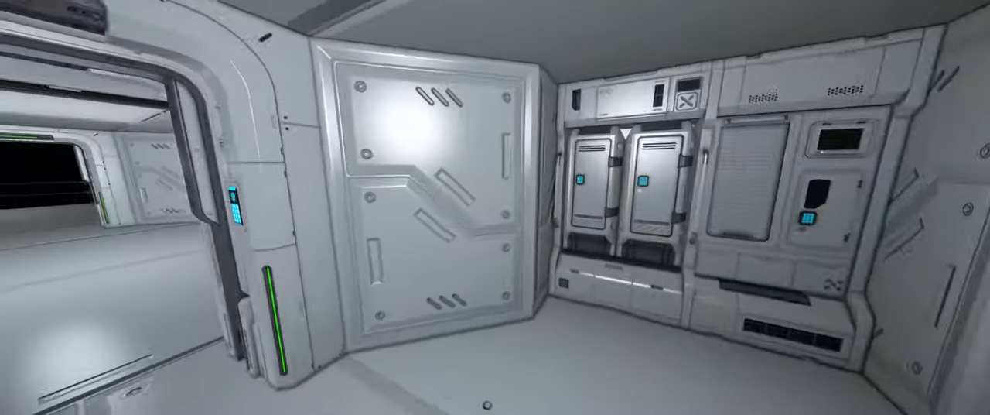
pyautogui.moveTo(495, 207)
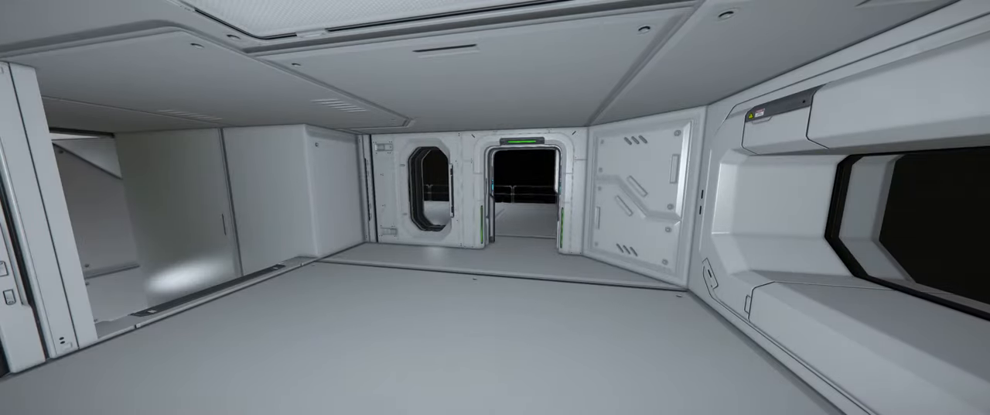
pyautogui.moveTo(495, 207)
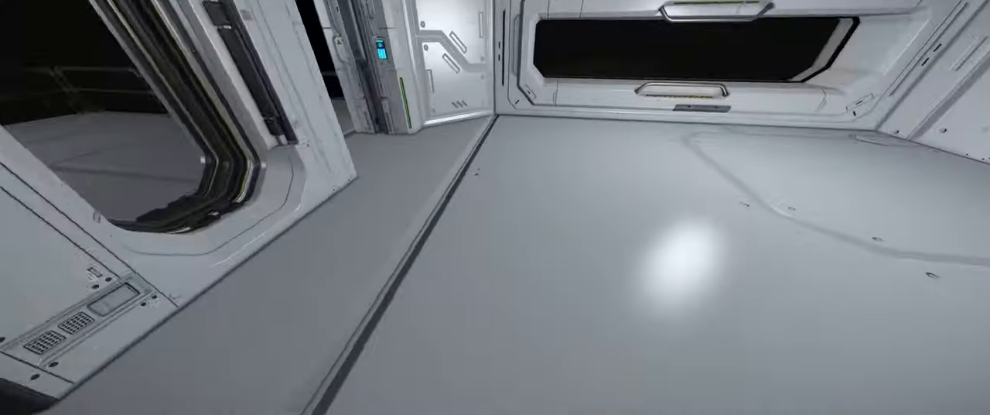
pyautogui.moveTo(495, 207)
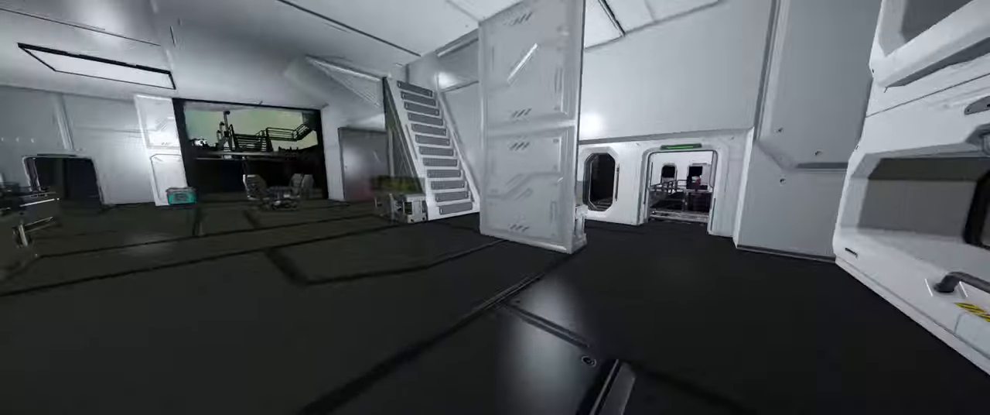
pyautogui.moveTo(496, 208)
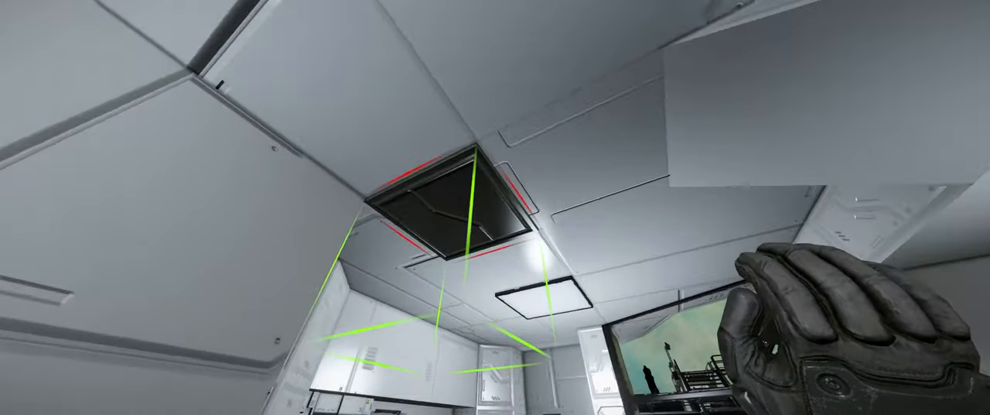
pyautogui.moveTo(495, 207)
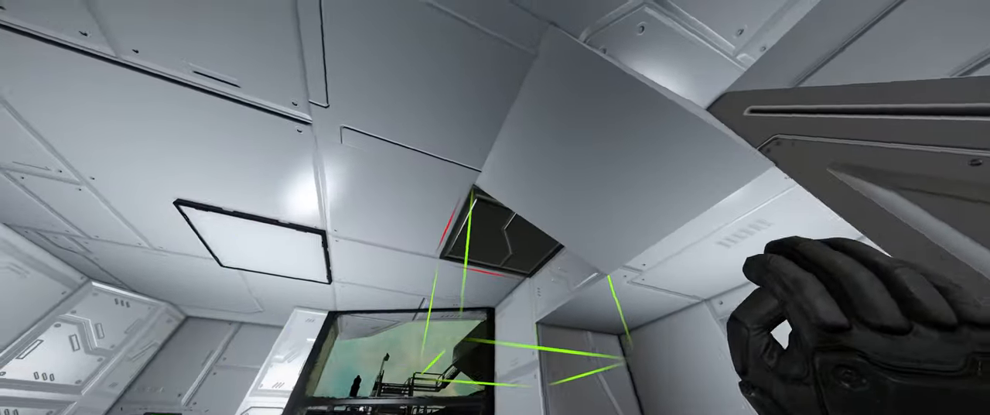
pyautogui.moveTo(495, 207)
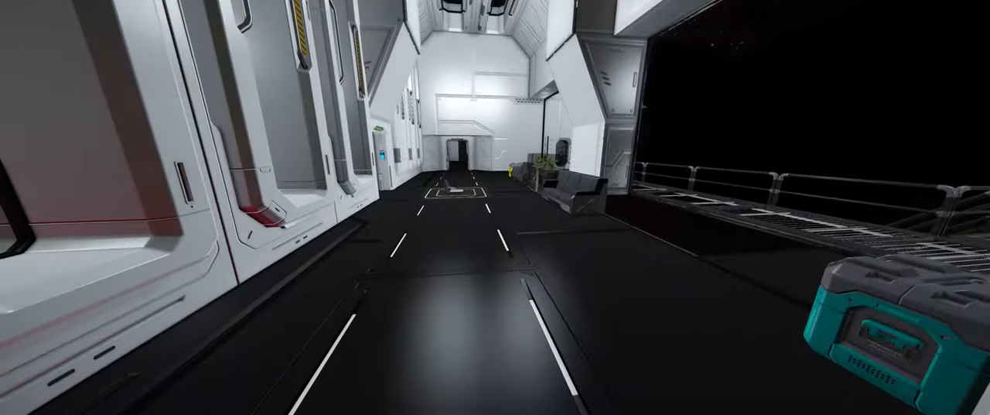
pyautogui.moveTo(496, 207)
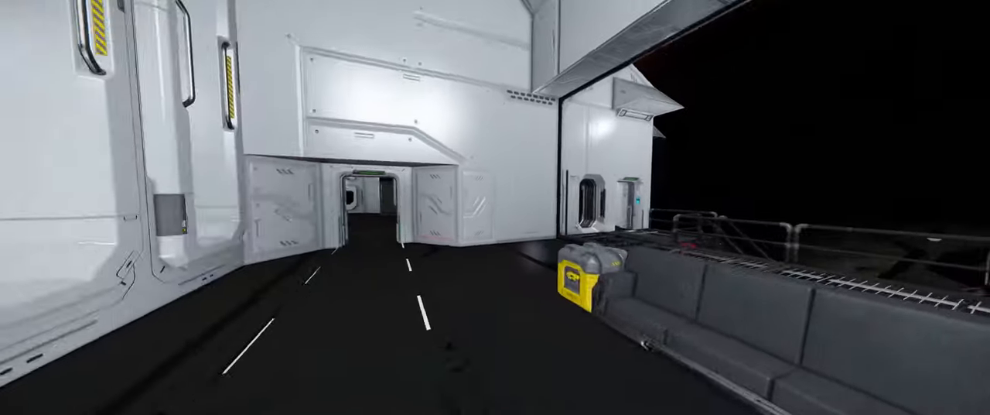
pyautogui.moveTo(495, 208)
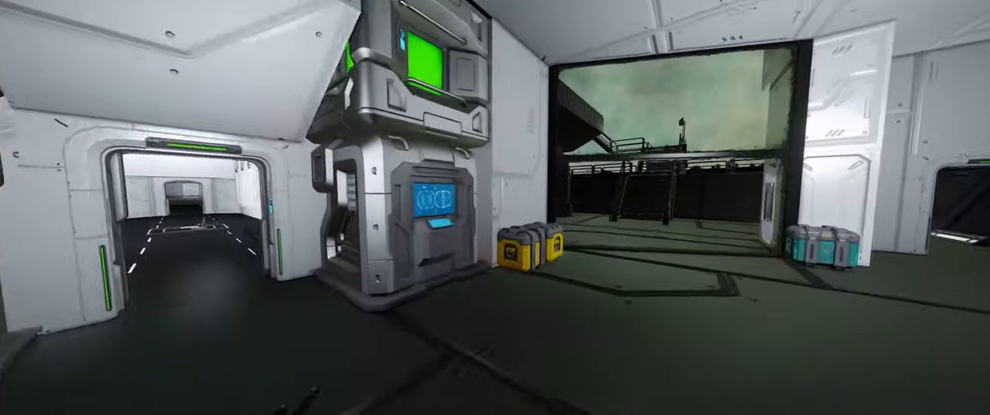
pyautogui.moveTo(495, 207)
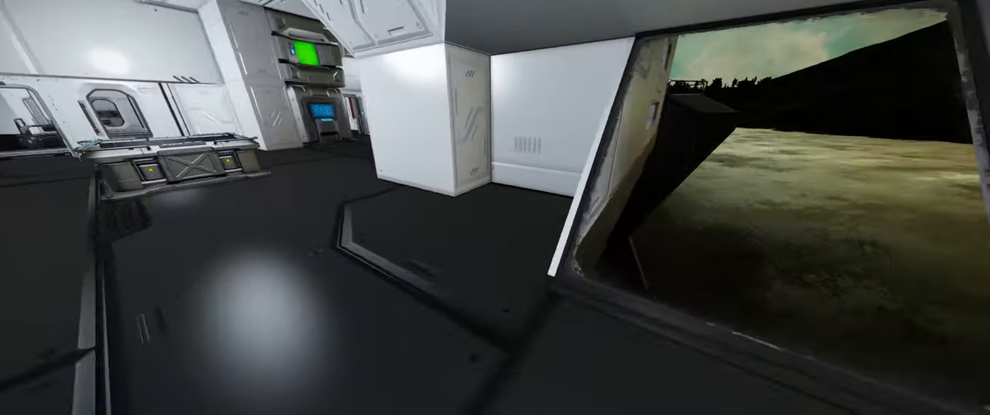
pyautogui.moveTo(495, 208)
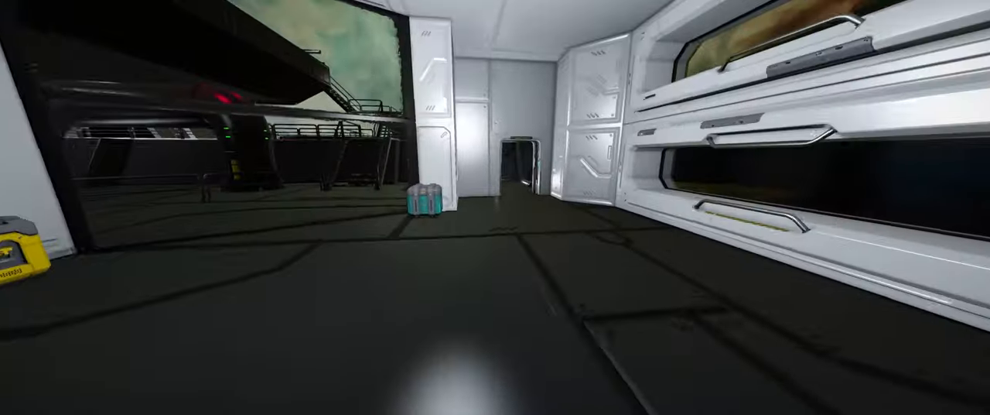
pyautogui.moveTo(495, 207)
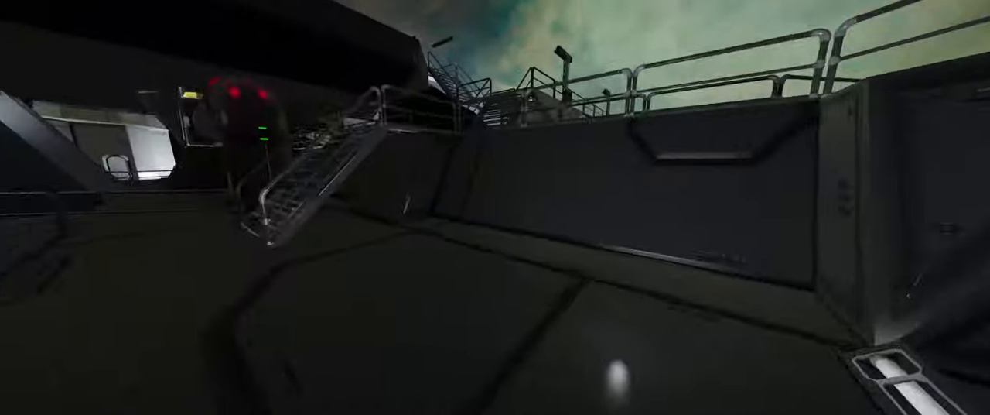
pyautogui.moveTo(495, 207)
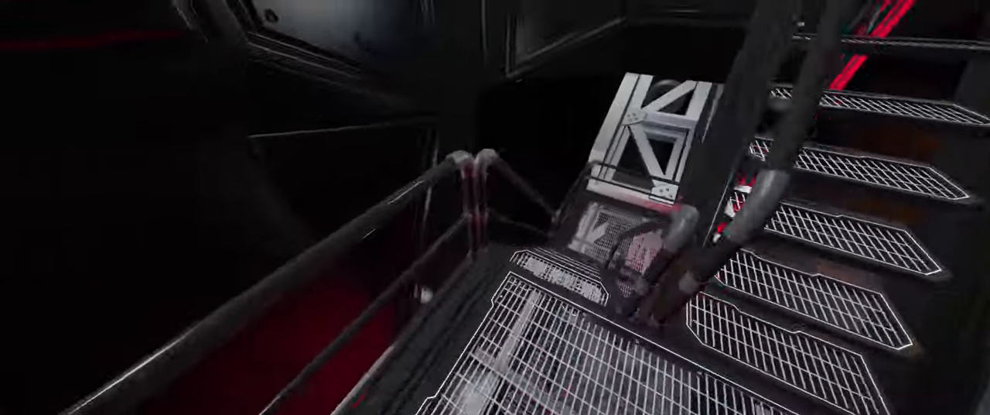
pyautogui.moveTo(495, 207)
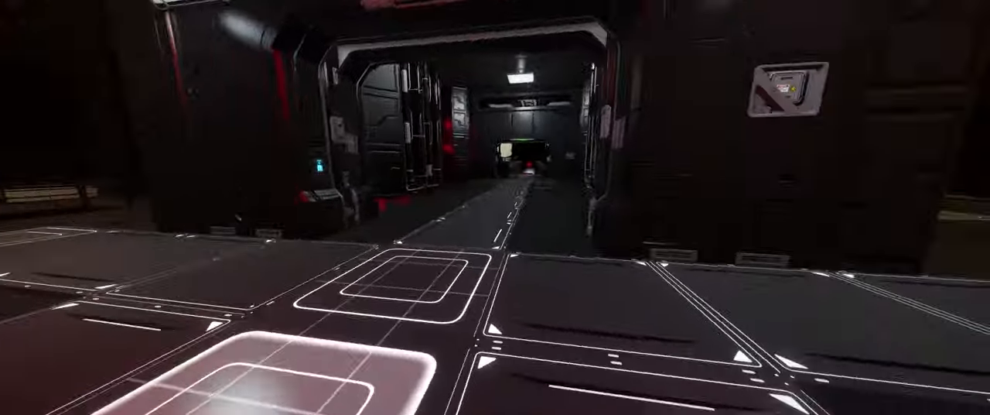
pyautogui.moveTo(495, 207)
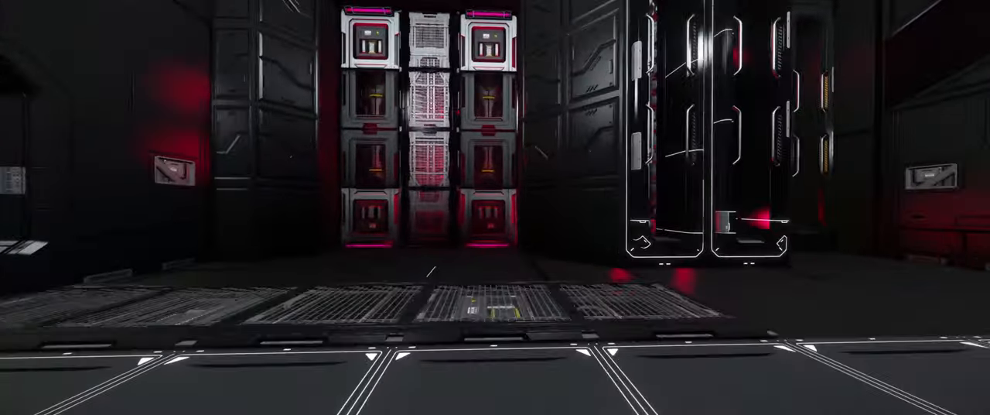
pyautogui.moveTo(495, 207)
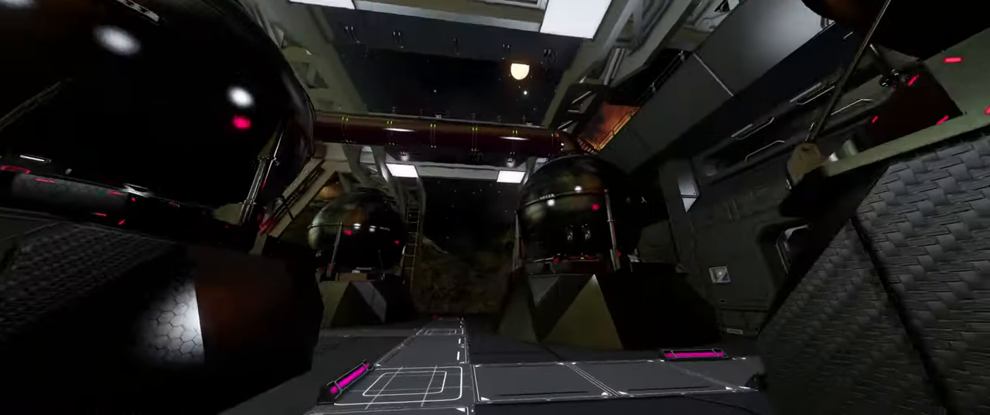
pyautogui.moveTo(495, 207)
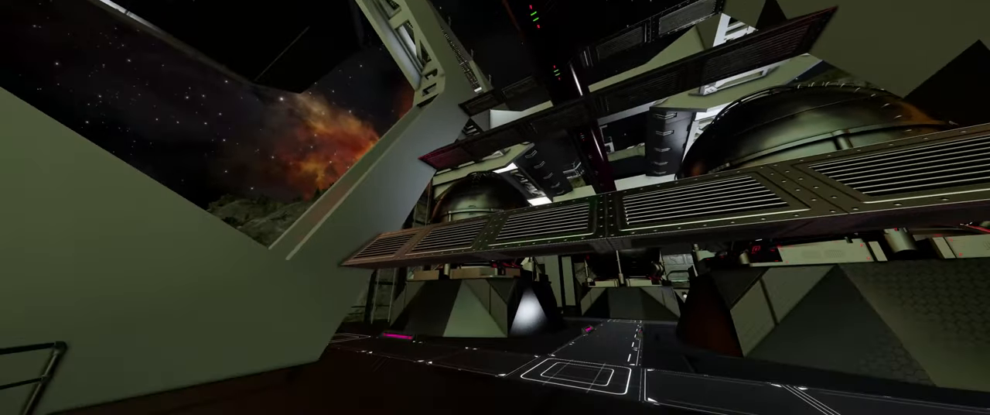
pyautogui.moveTo(495, 207)
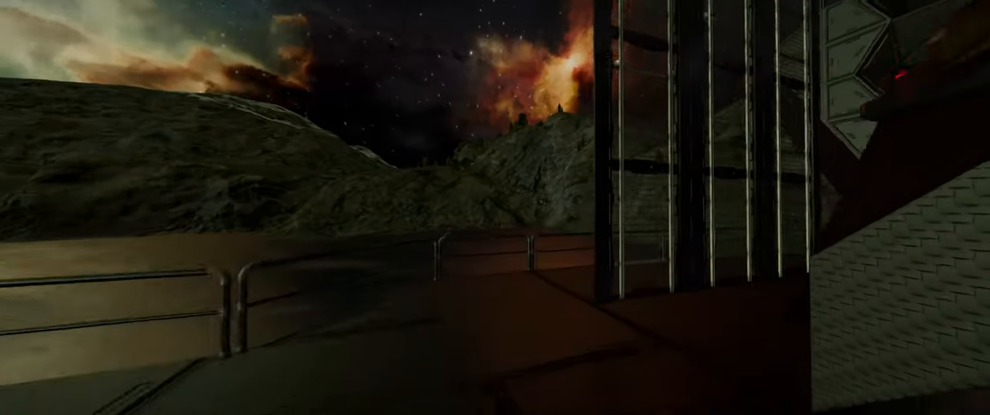
pyautogui.moveTo(495, 207)
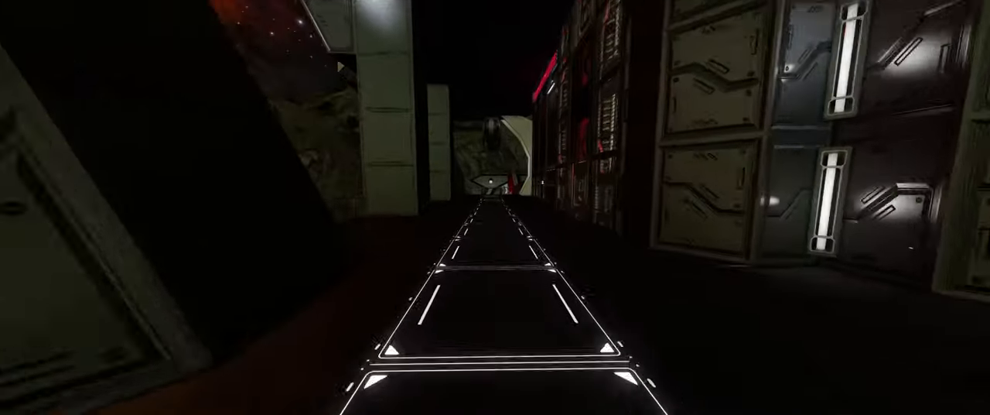
pyautogui.moveTo(495, 207)
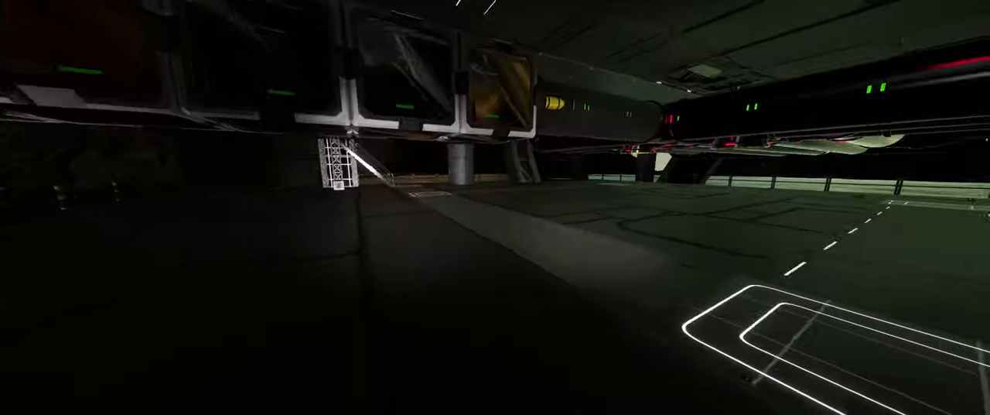
pyautogui.moveTo(495, 207)
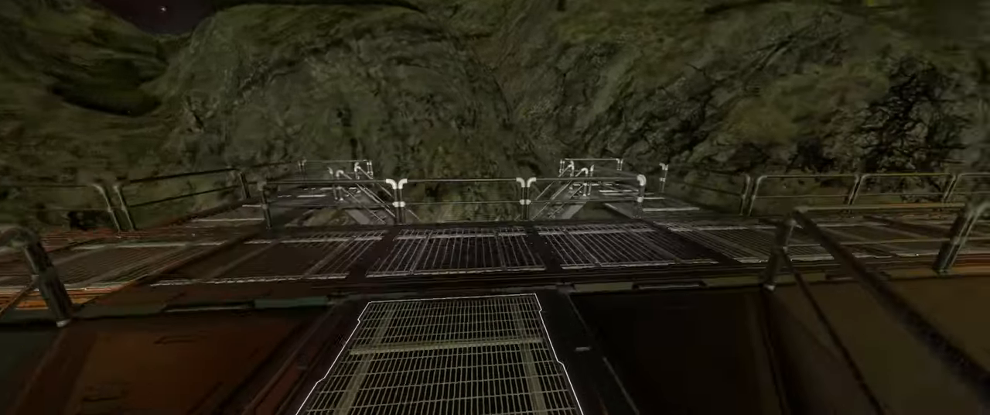
pyautogui.moveTo(495, 208)
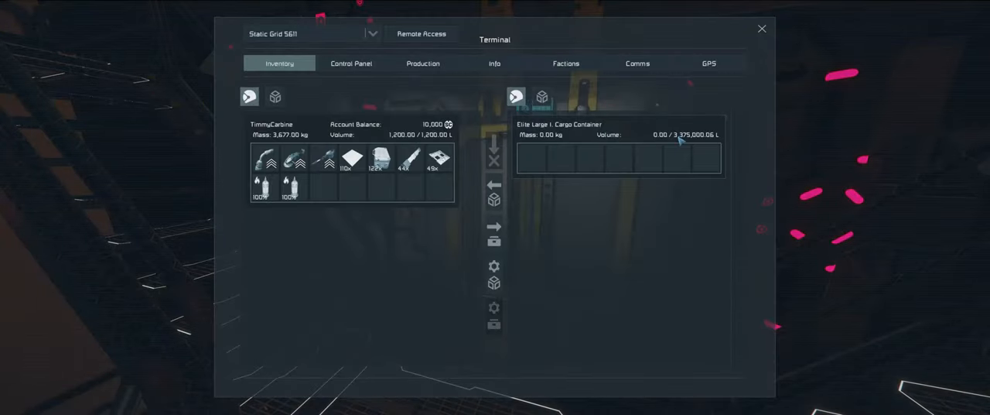
pyautogui.moveTo(692, 152)
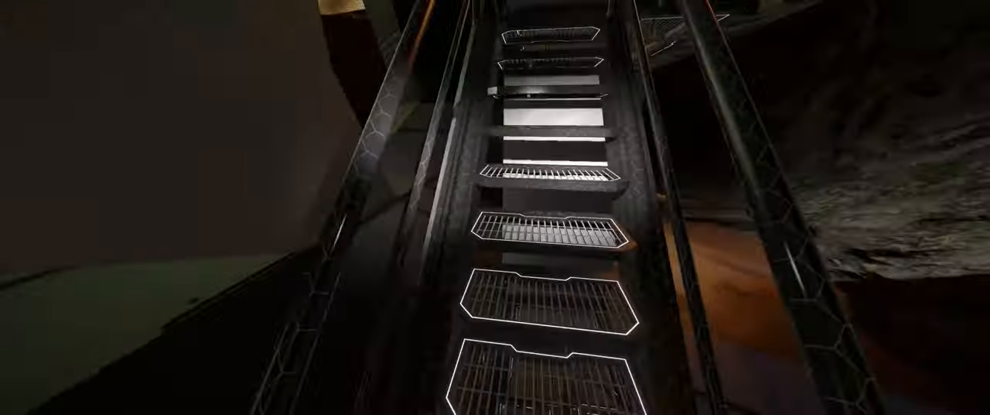
pyautogui.moveTo(495, 207)
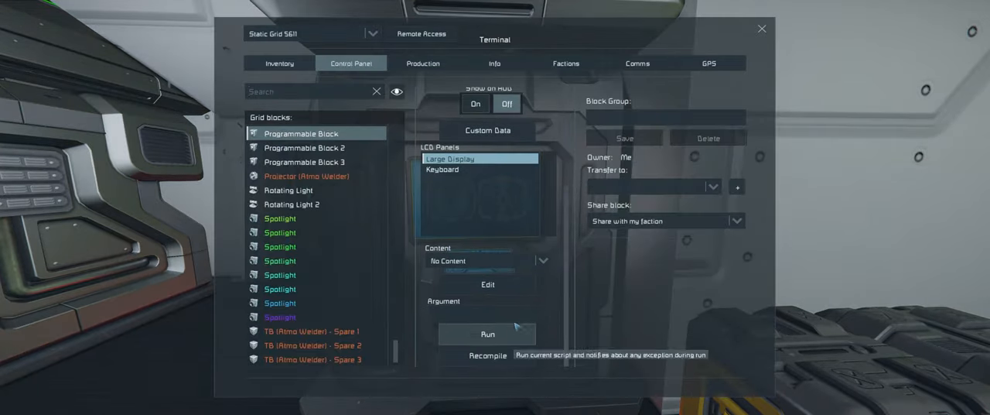
# Search the script library for 'cargo' and choose Cargo Fill Triggers
pyautogui.click(487, 284)
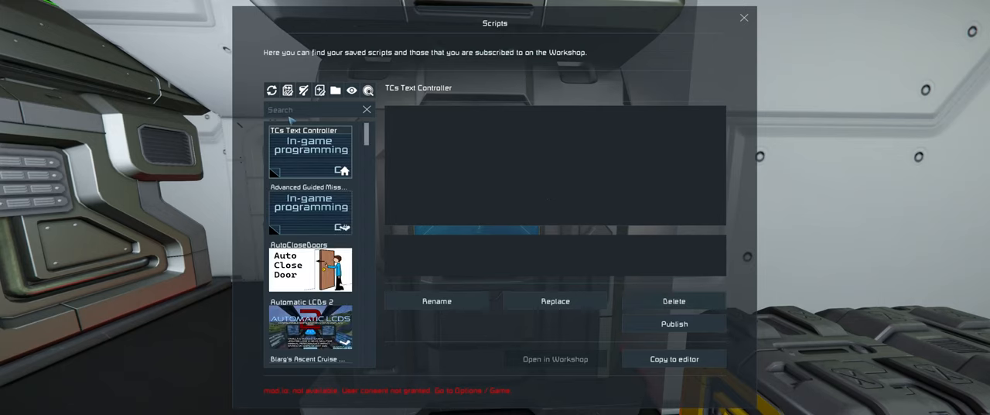
pyautogui.write('cargo')
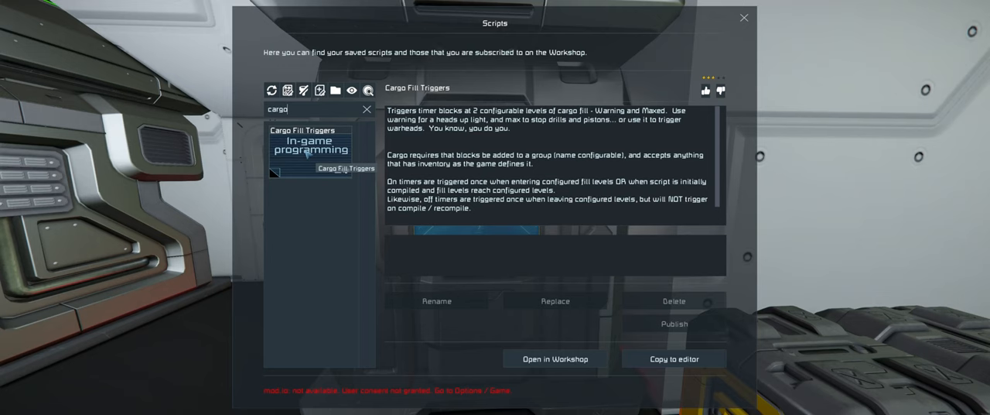
pyautogui.click(673, 358)
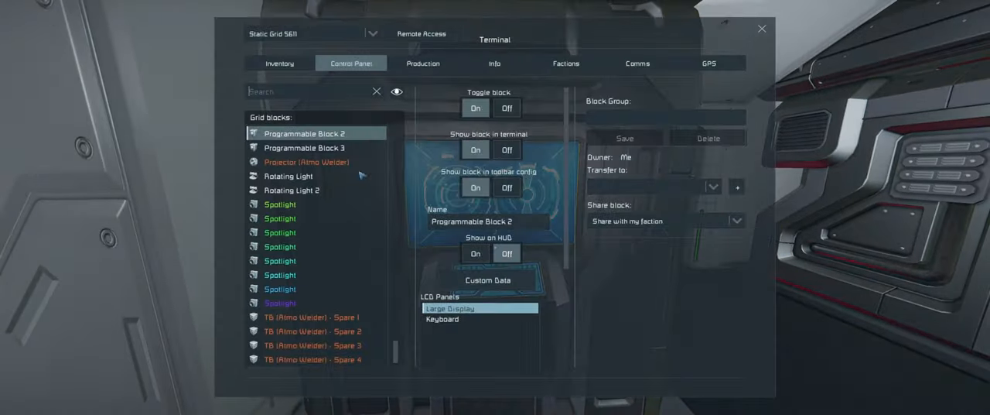
# Filter blocks by 'tb' and select TB (Ice Mine) - Cargo Maxed On
pyautogui.write('tb')
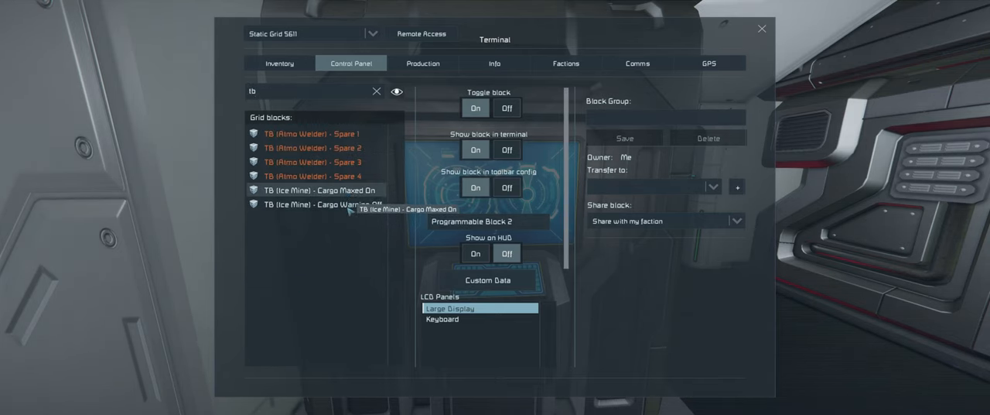
pyautogui.click(317, 204)
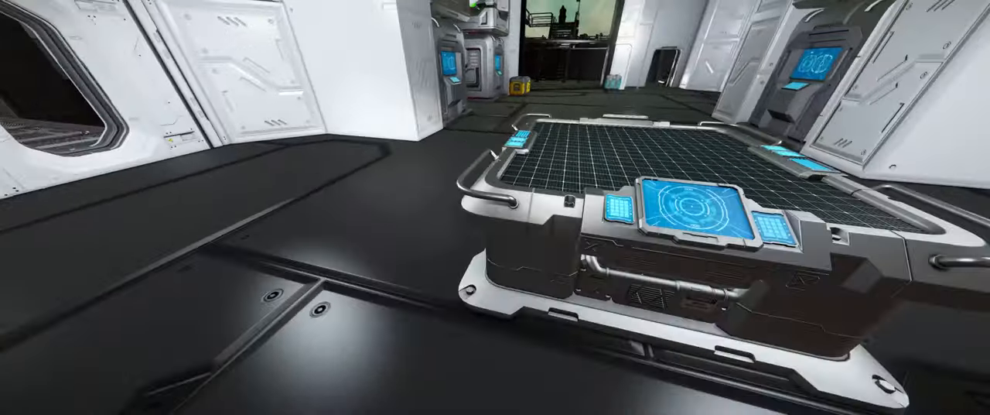
pyautogui.moveTo(495, 207)
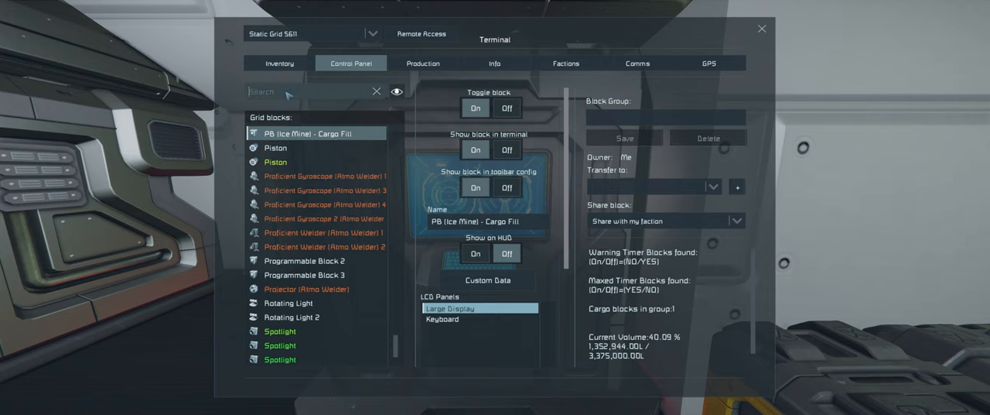
# Filter by 'tank' and read Elite I. Hydrogen Tank (2.2%) and Tank 2 levels
pyautogui.write('tank')
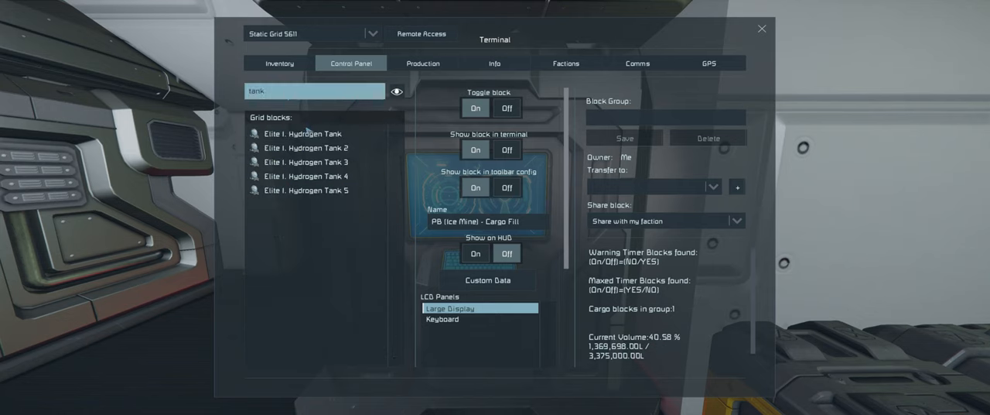
pyautogui.click(310, 134)
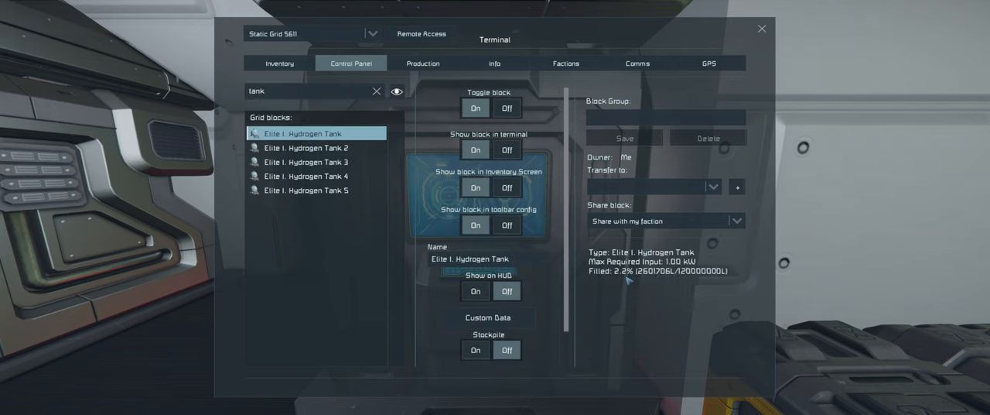
pyautogui.moveTo(305, 148)
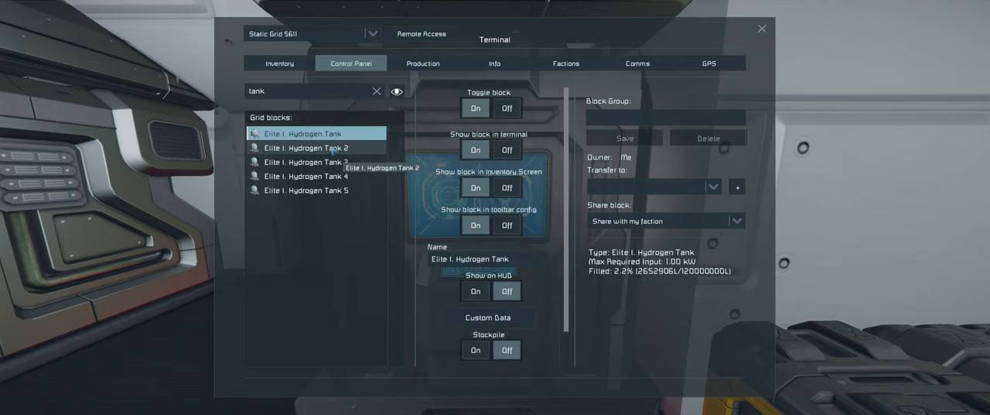
pyautogui.click(306, 176)
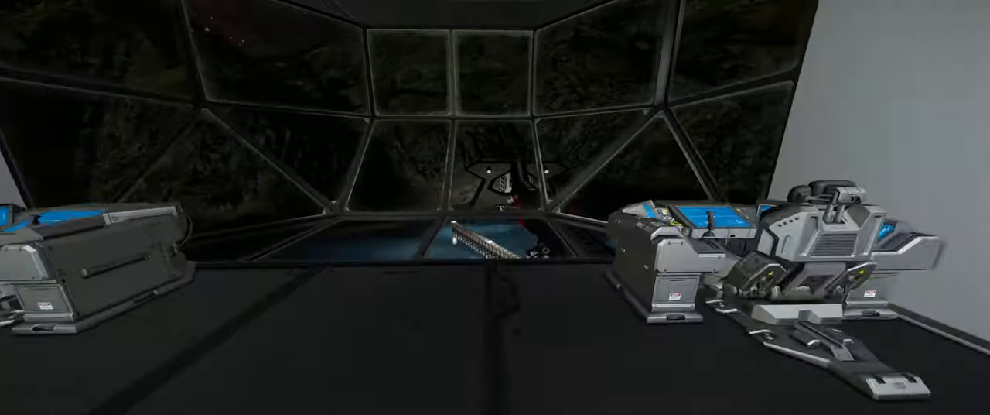
pyautogui.moveTo(495, 207)
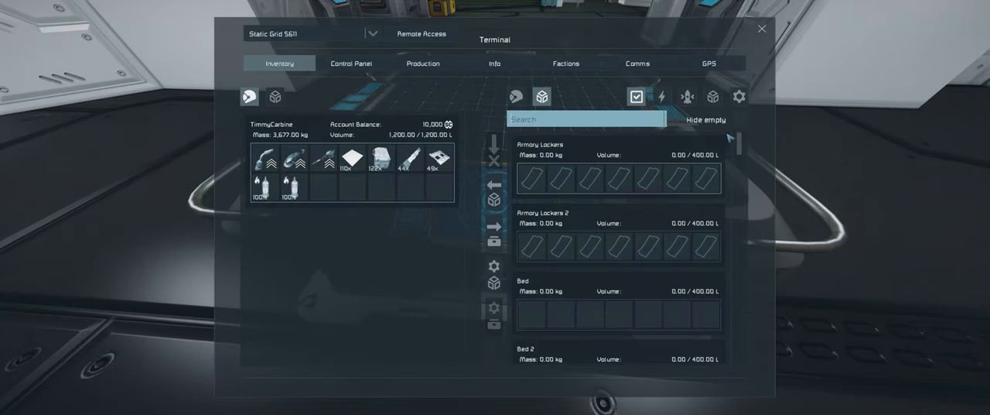
# Show only non-empty inventories and scroll to the cargo container's Ice stack
pyautogui.click(741, 118)
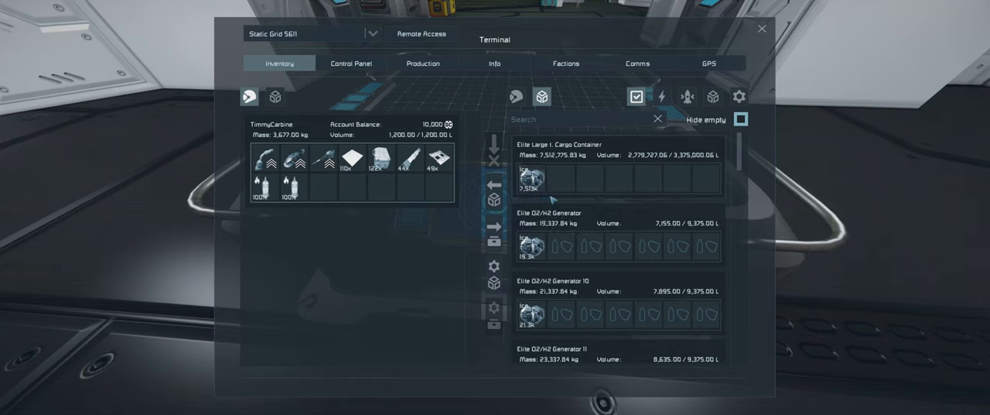
pyautogui.moveTo(531, 179)
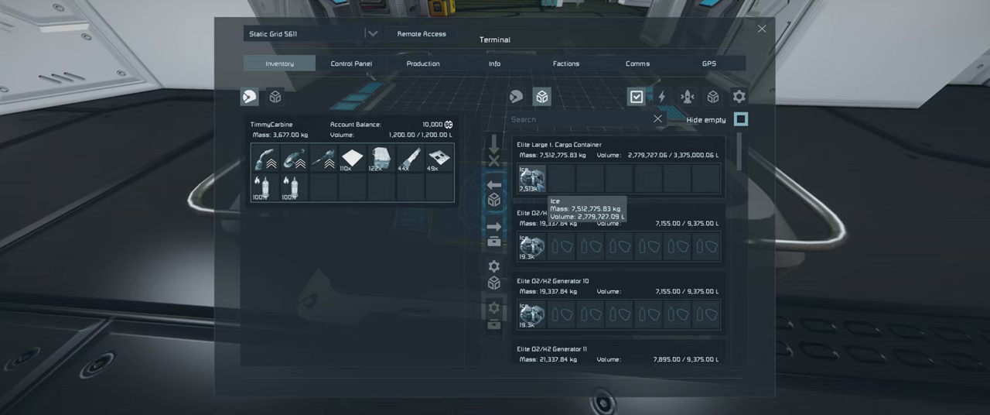
pyautogui.scroll(-3)
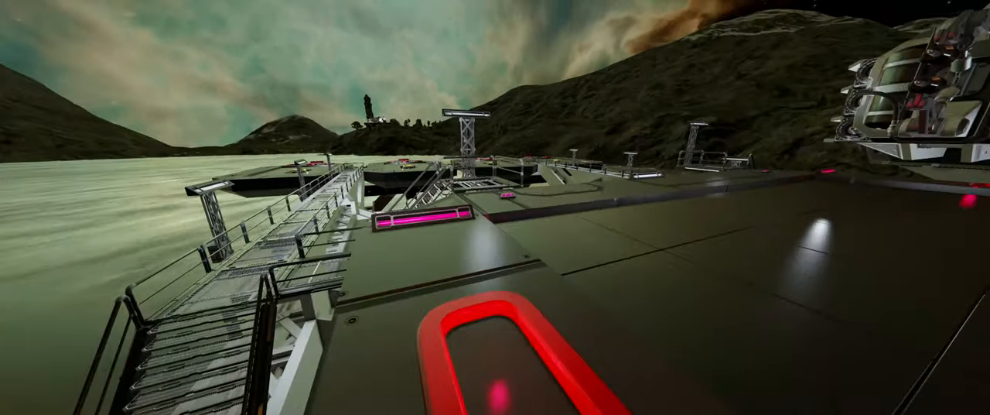
pyautogui.moveTo(495, 207)
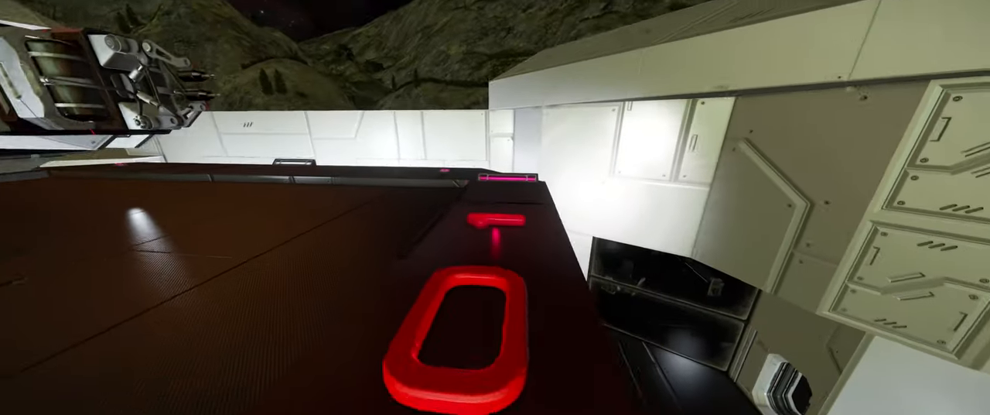